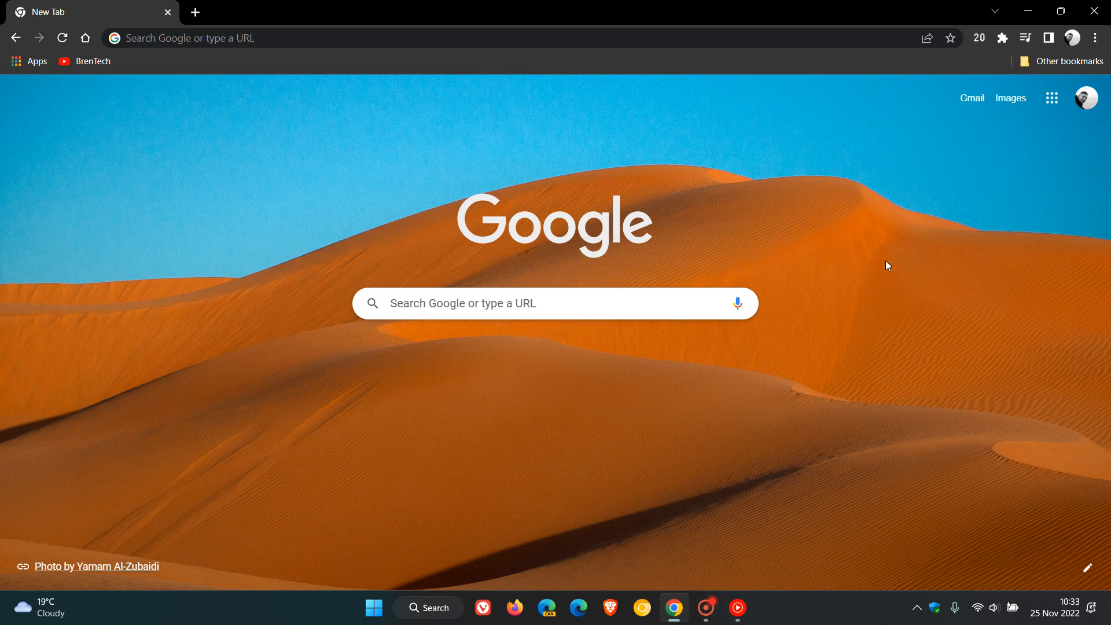
{"action": "mouse_move", "coordinate": [768, 407]}
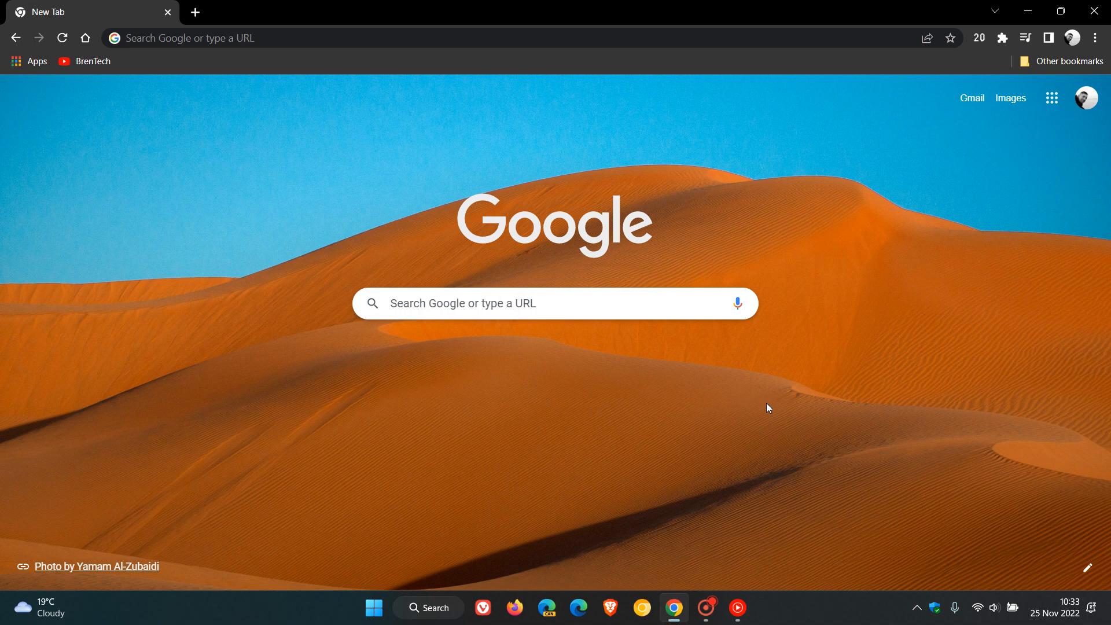
{"action": "mouse_move", "coordinate": [316, 191]}
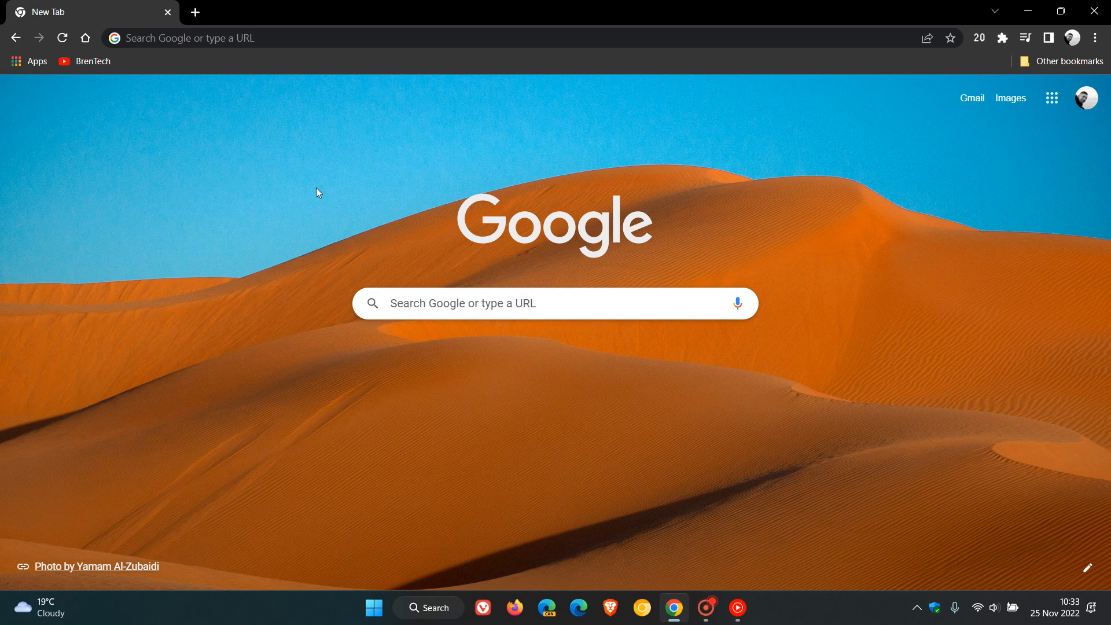
{"action": "mouse_move", "coordinate": [773, 375]}
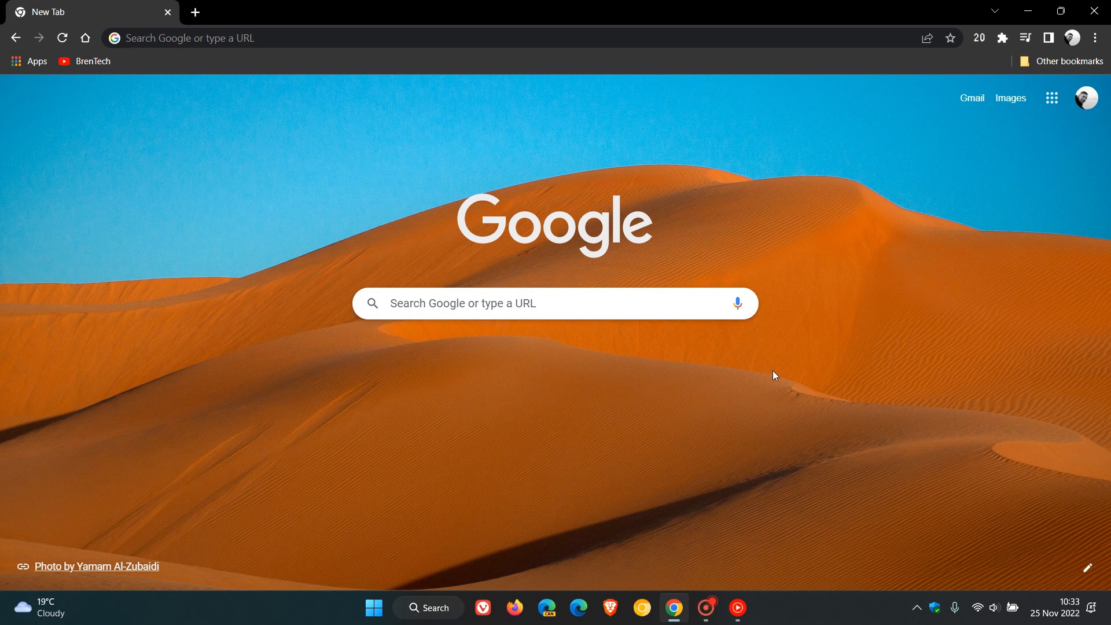
{"action": "mouse_move", "coordinate": [827, 369]}
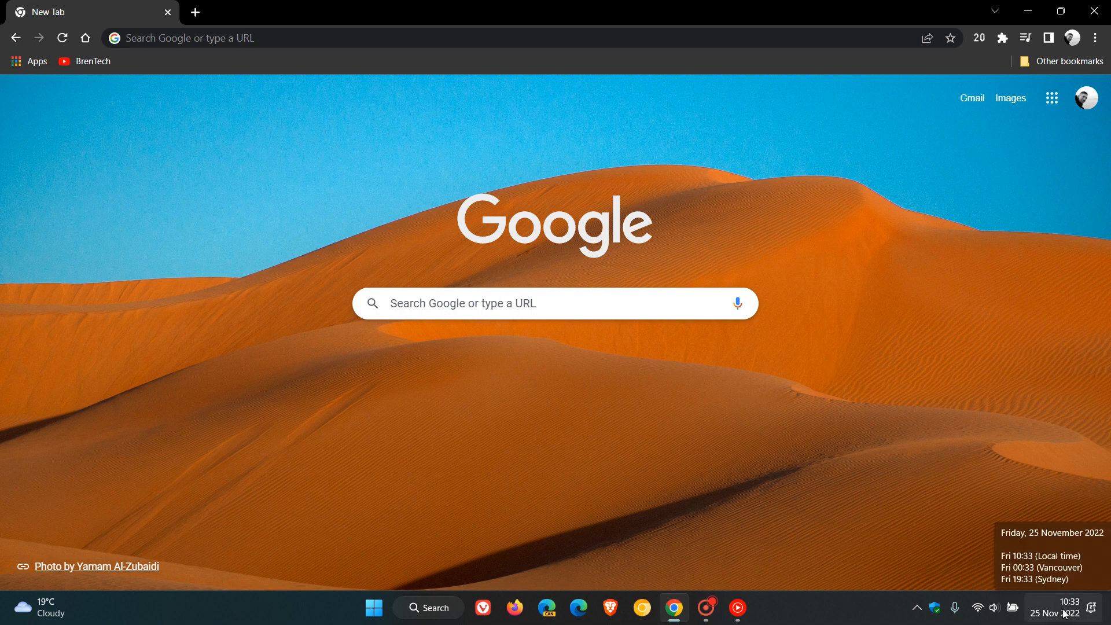
{"action": "mouse_move", "coordinate": [747, 447]}
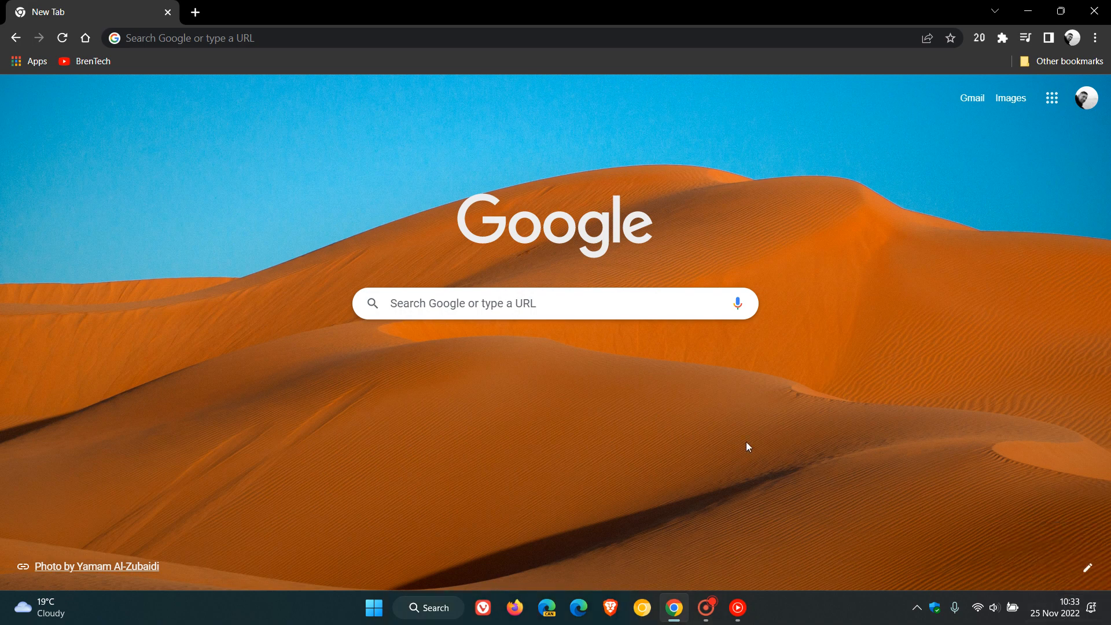
{"action": "mouse_move", "coordinate": [743, 441]}
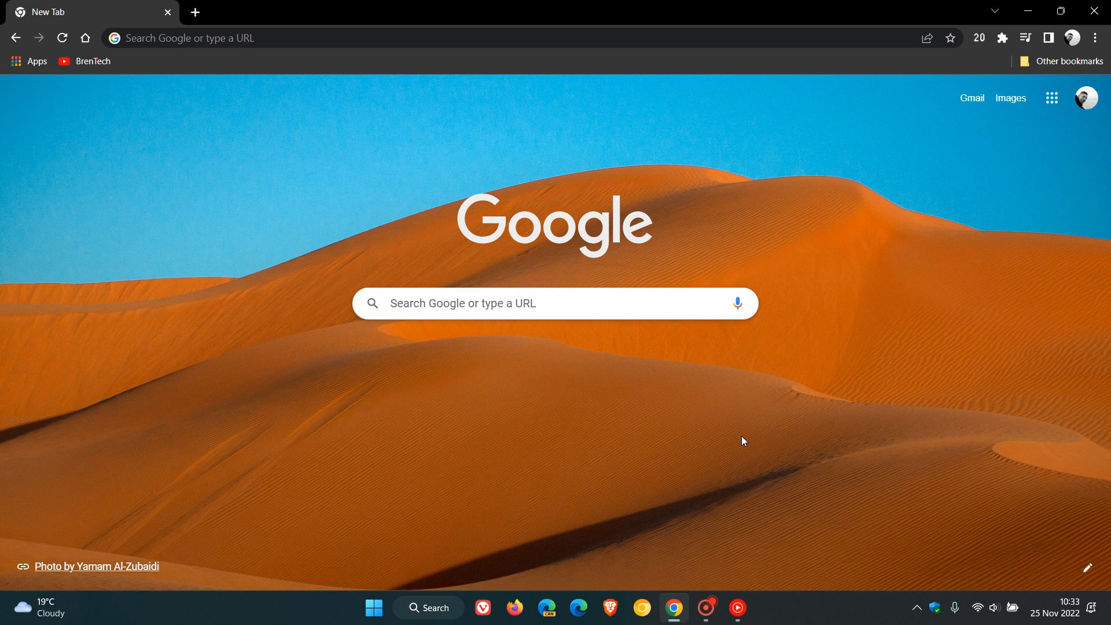
{"action": "mouse_move", "coordinate": [1097, 37]}
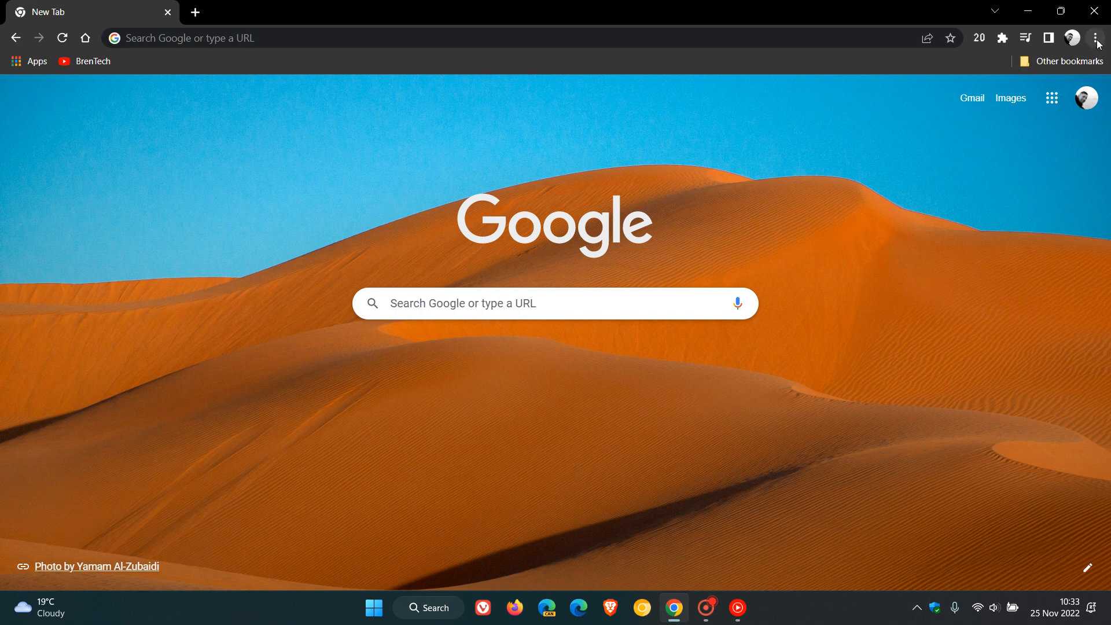
{"action": "mouse_move", "coordinate": [859, 317]}
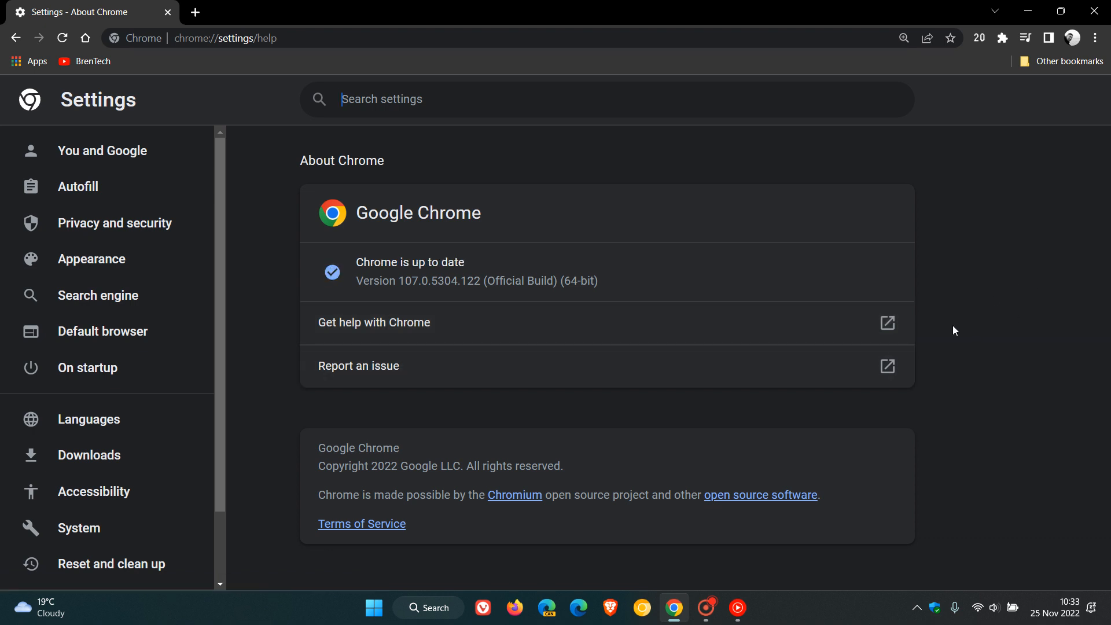
{"action": "mouse_move", "coordinate": [970, 324]}
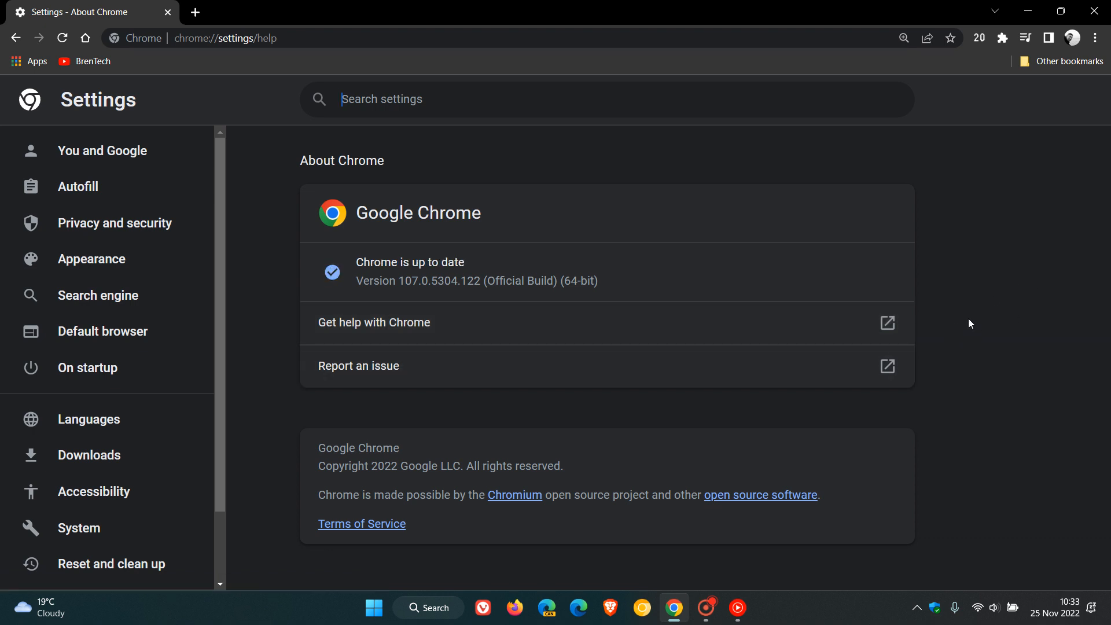
{"action": "mouse_move", "coordinate": [984, 284]}
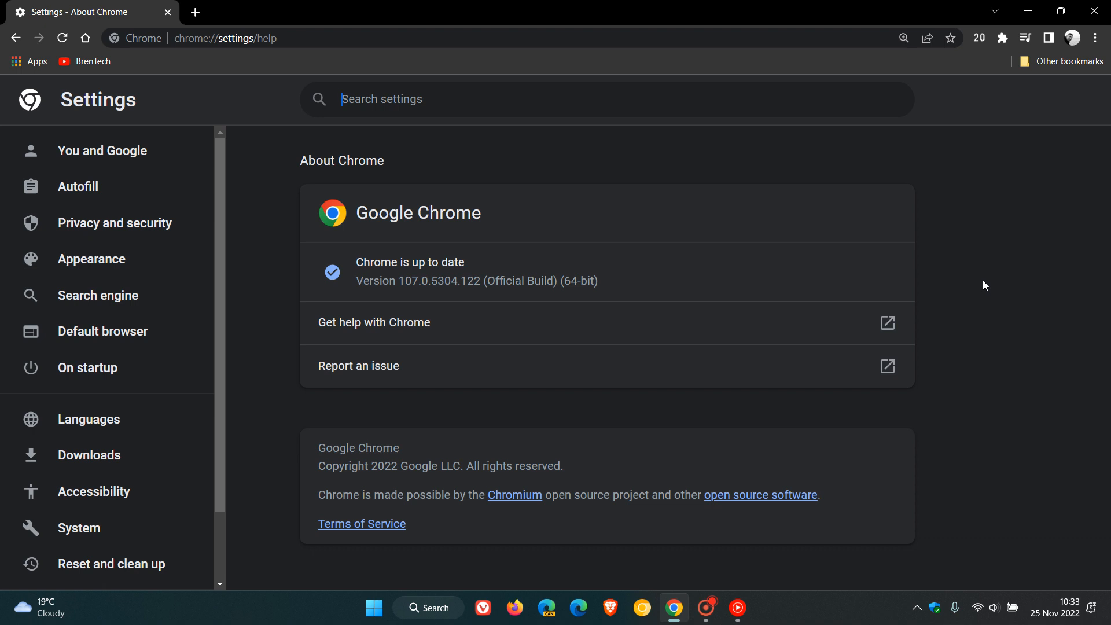
{"action": "mouse_move", "coordinate": [975, 274]}
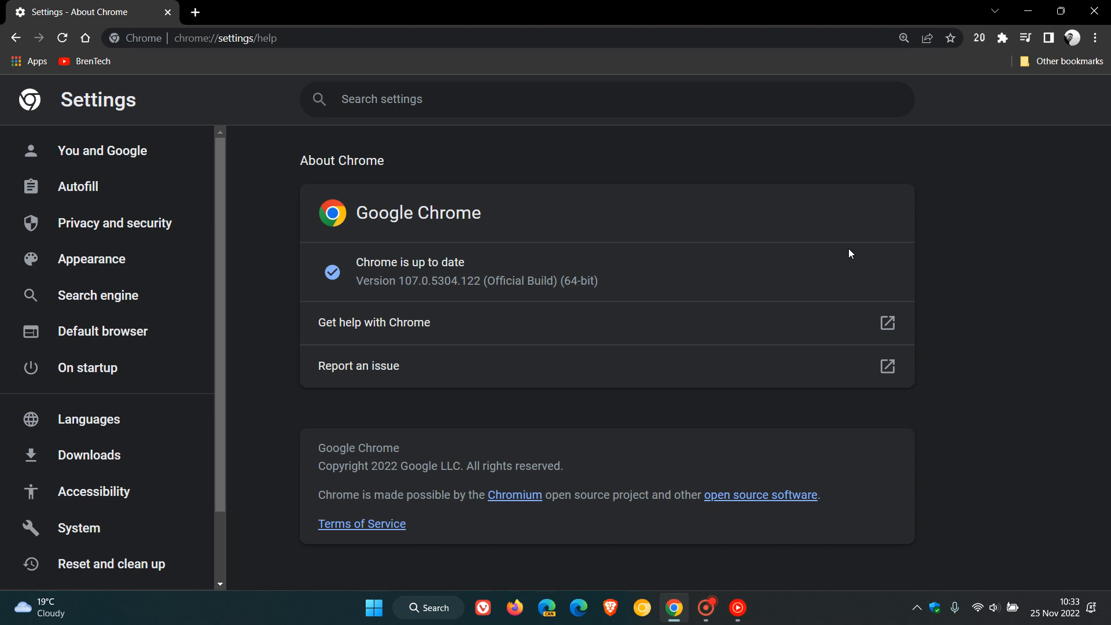
{"action": "mouse_move", "coordinate": [518, 240]}
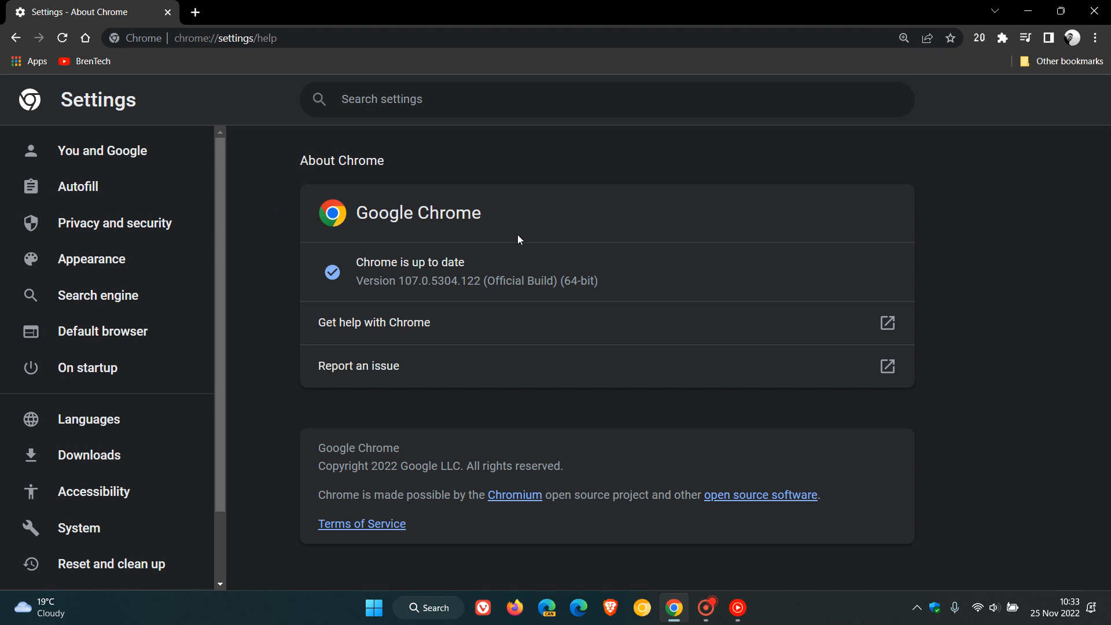
{"action": "mouse_move", "coordinate": [552, 225]}
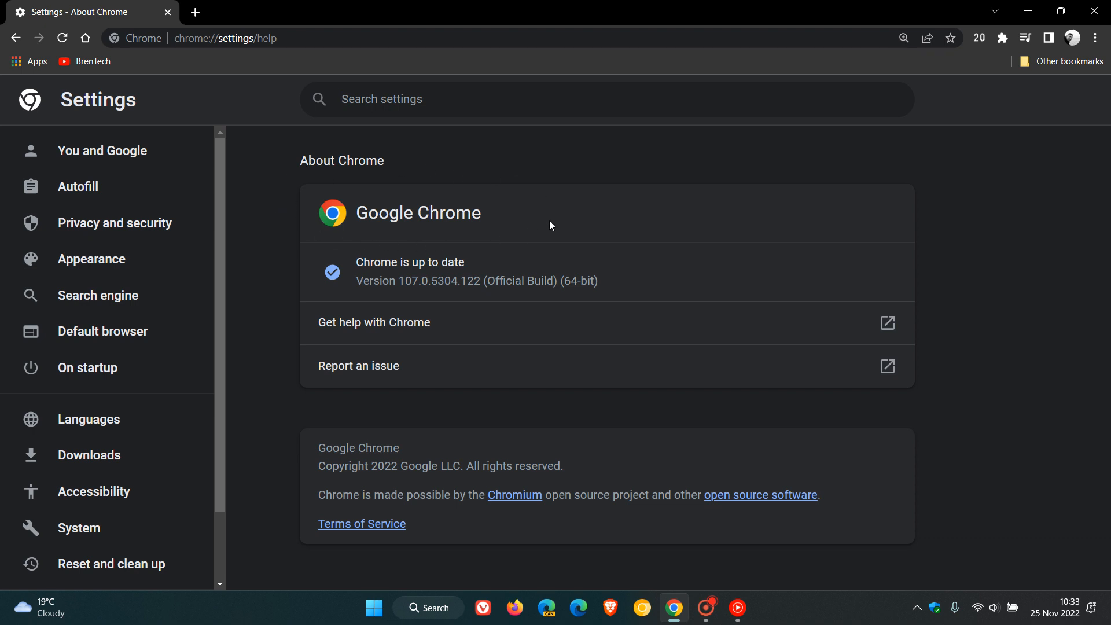
{"action": "mouse_move", "coordinate": [559, 199]}
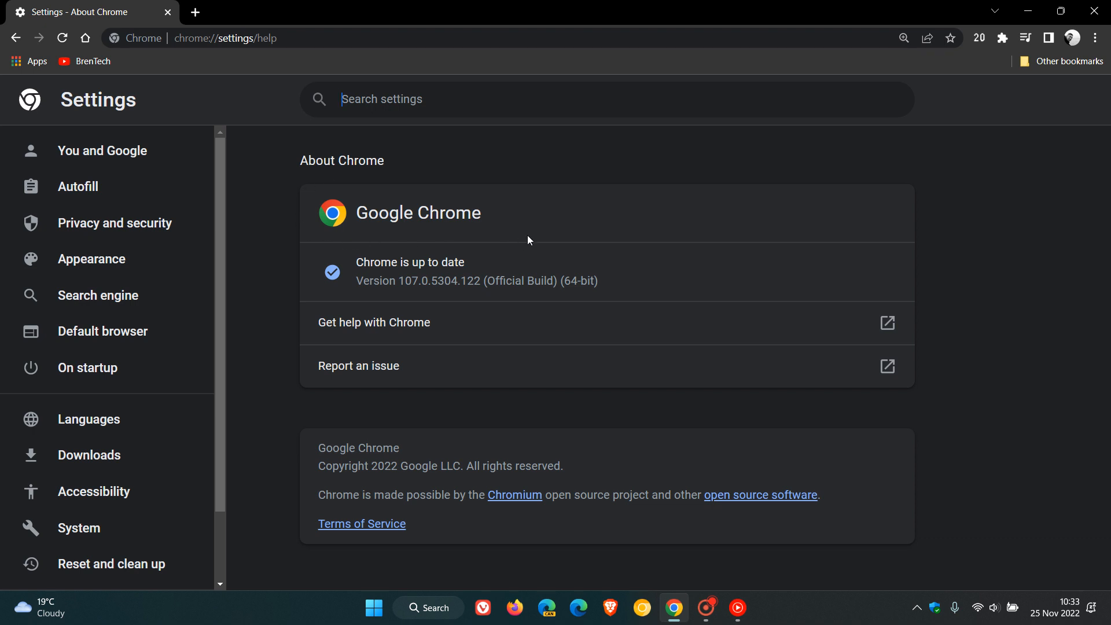
{"action": "mouse_move", "coordinate": [612, 228]}
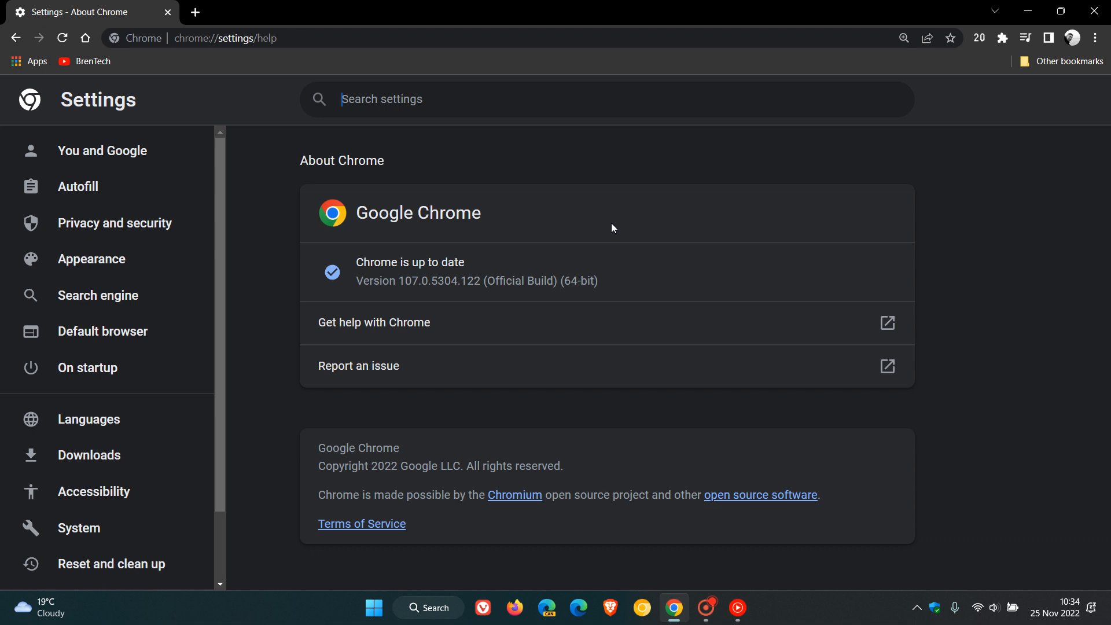
{"action": "mouse_move", "coordinate": [618, 199]}
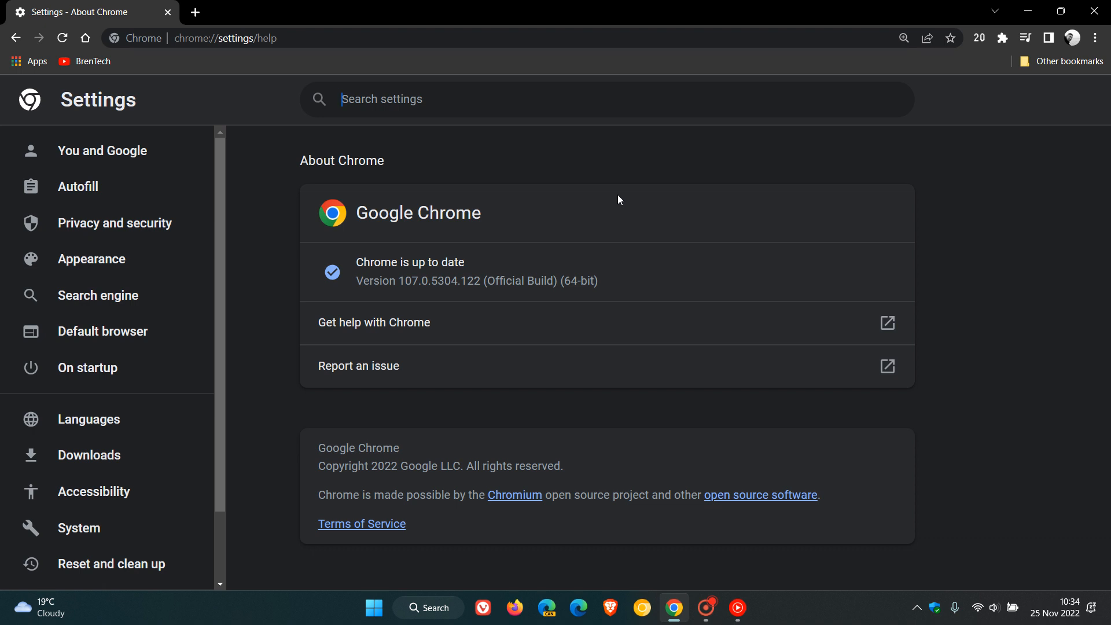
{"action": "mouse_move", "coordinate": [576, 217]}
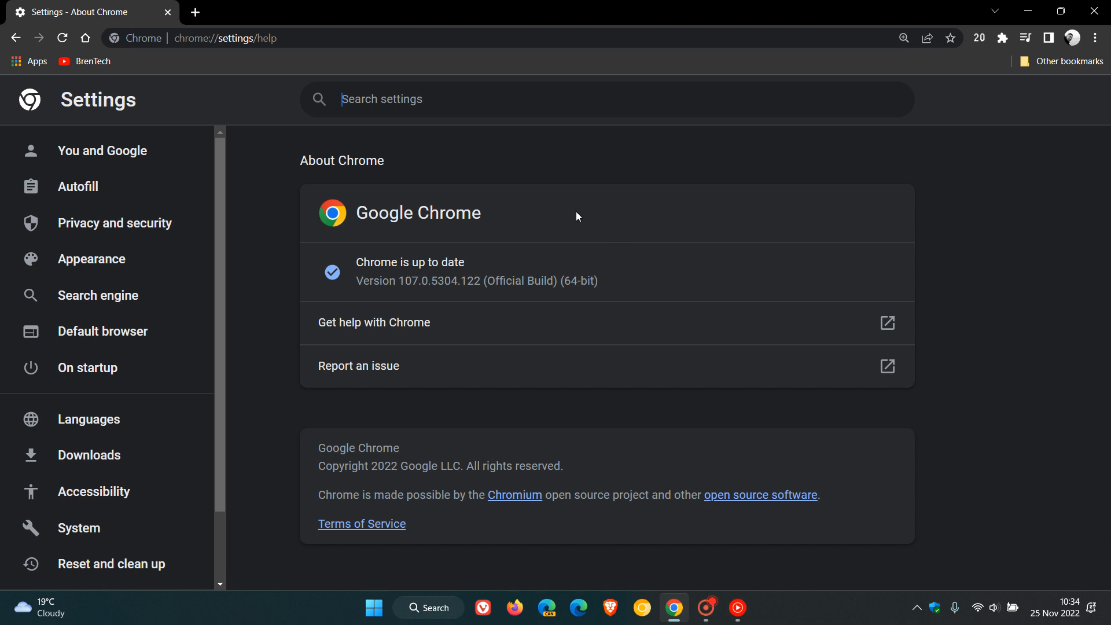
{"action": "mouse_move", "coordinate": [405, 297]}
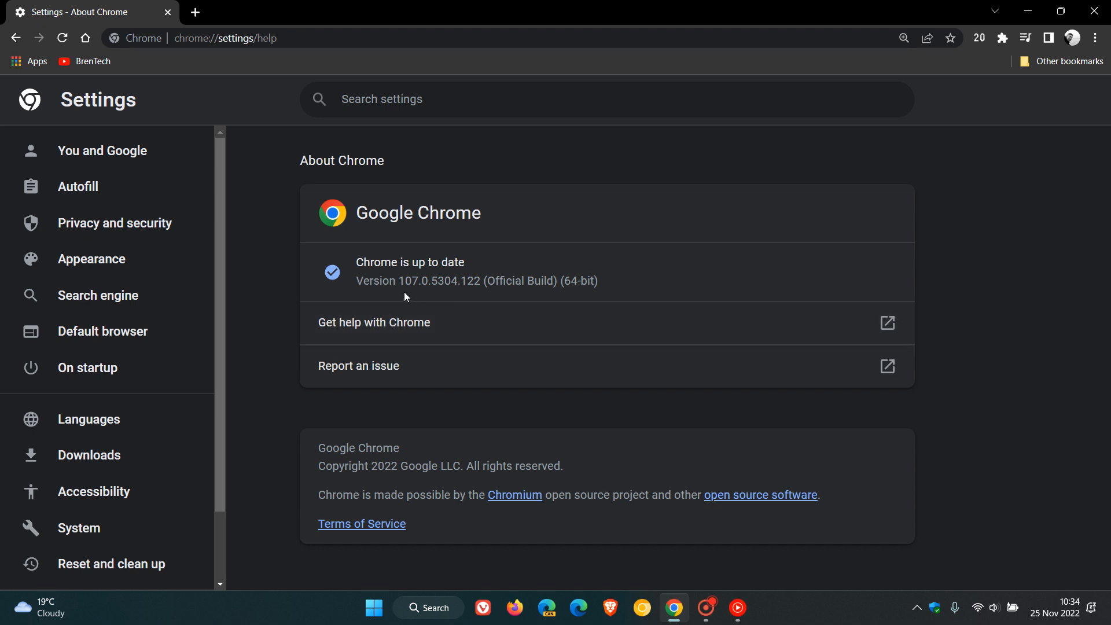
{"action": "mouse_move", "coordinate": [413, 275]}
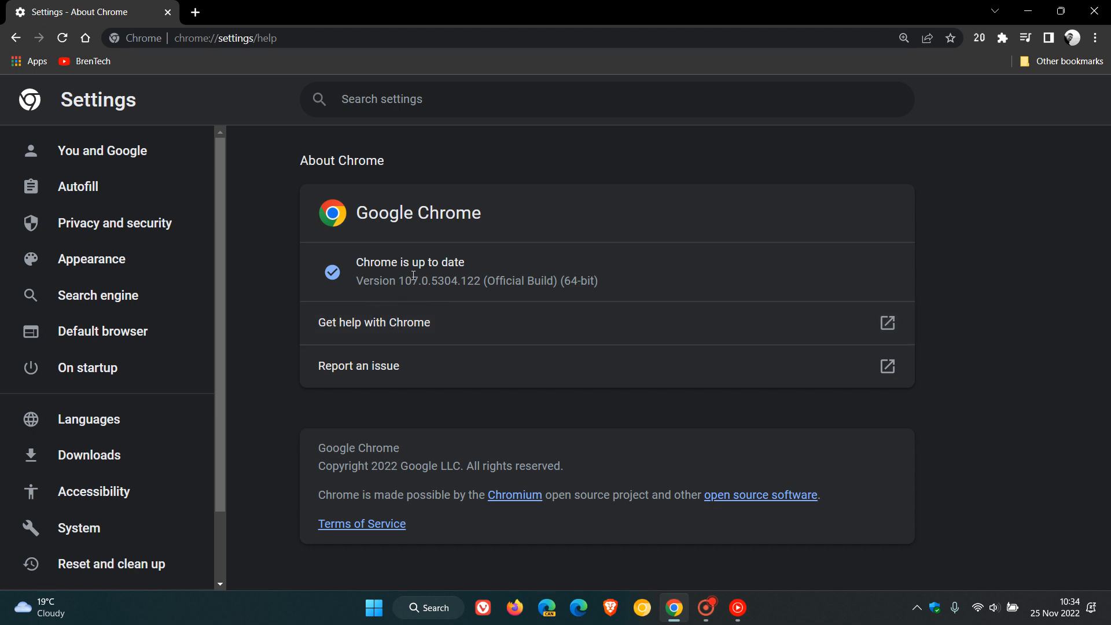
{"action": "mouse_move", "coordinate": [403, 299]}
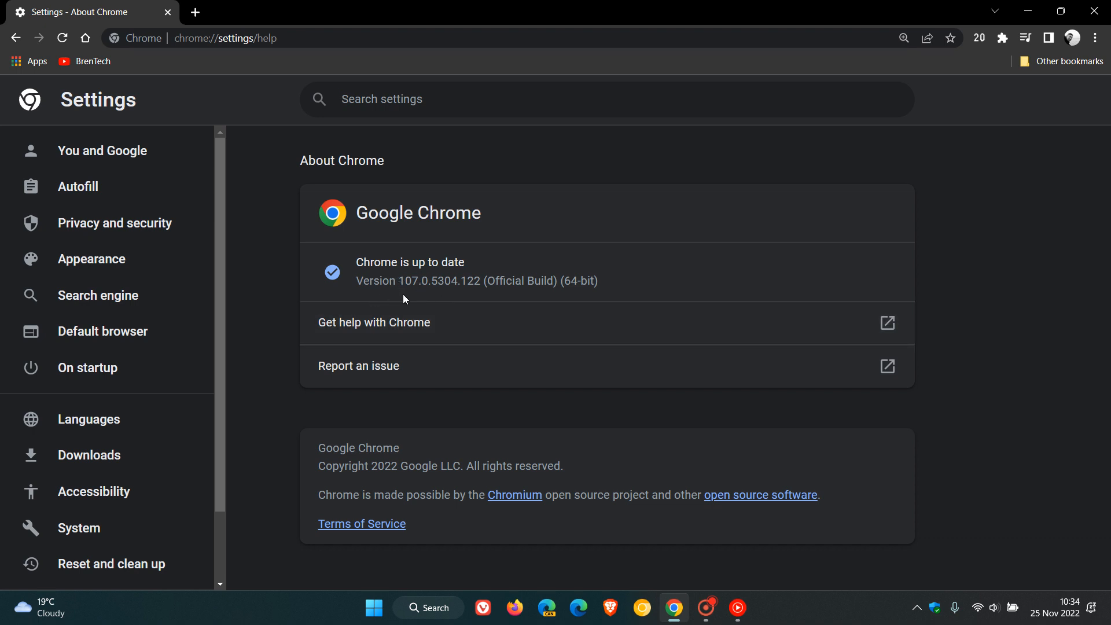
{"action": "mouse_move", "coordinate": [453, 297]}
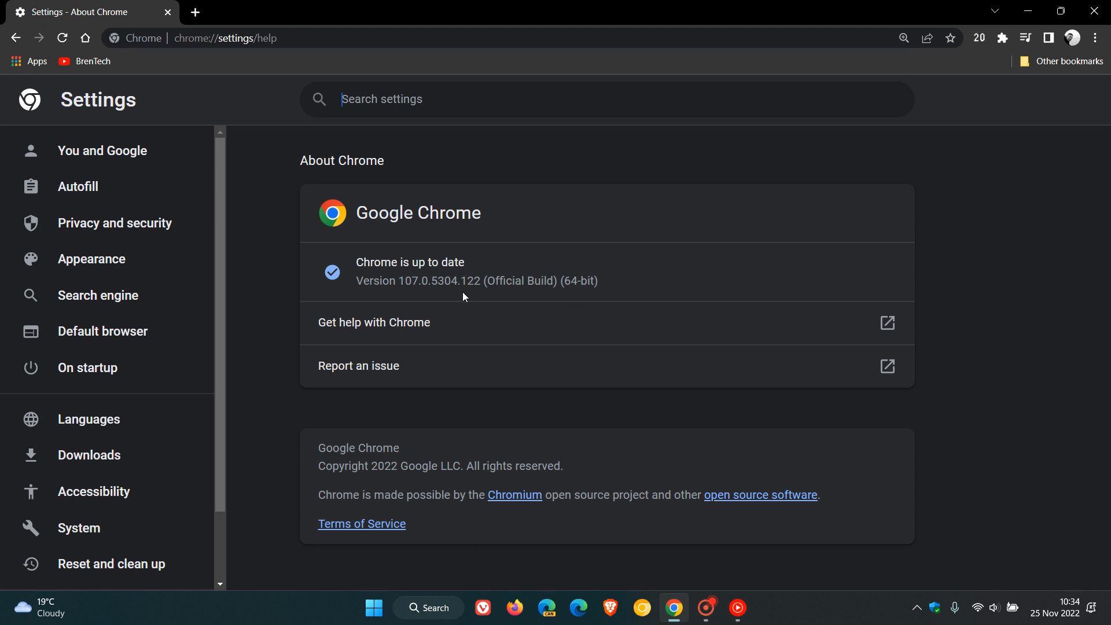
{"action": "mouse_move", "coordinate": [368, 286]}
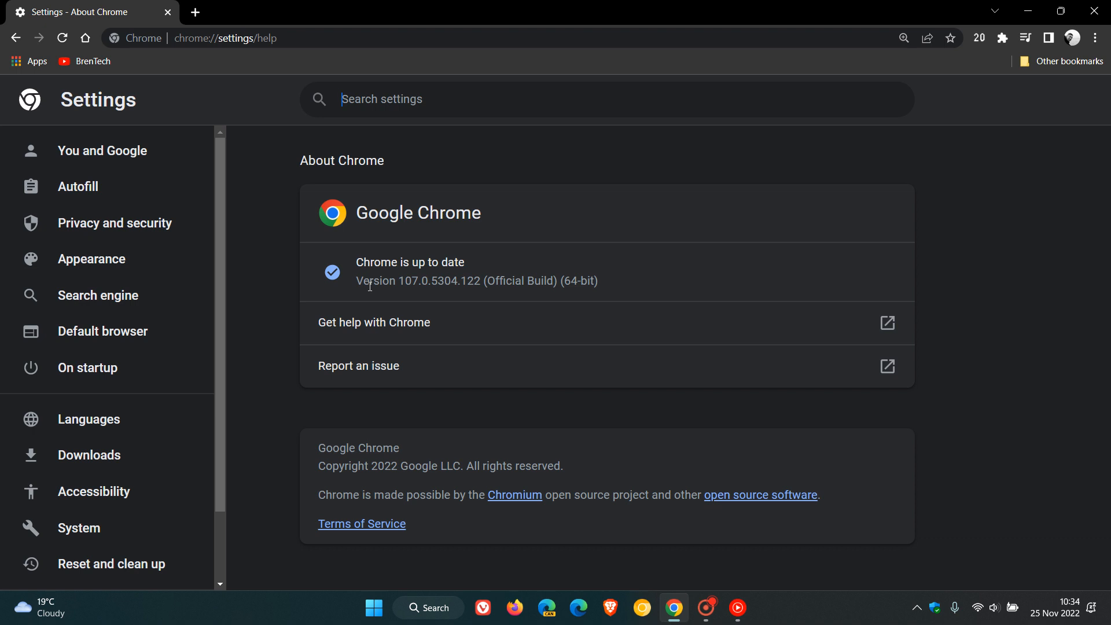
{"action": "mouse_move", "coordinate": [494, 278]}
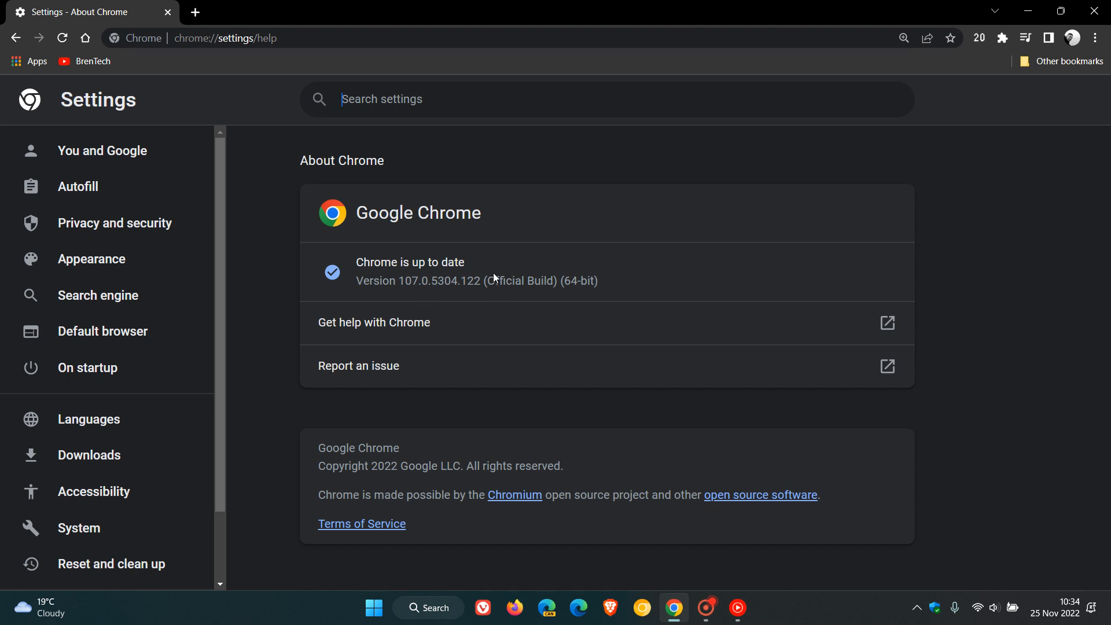
{"action": "mouse_move", "coordinate": [493, 280]}
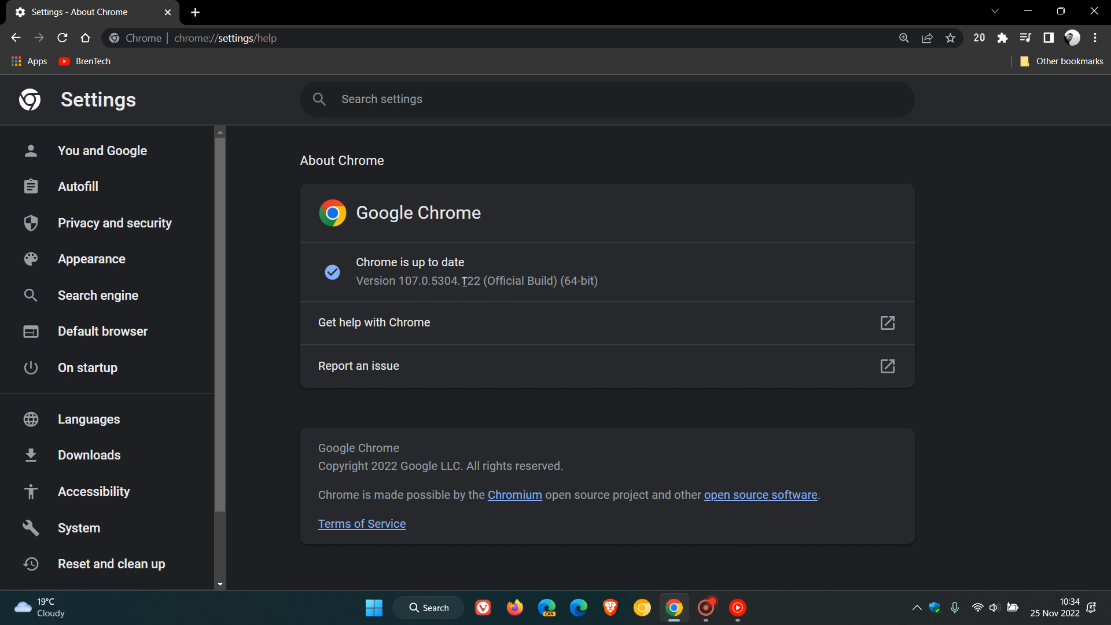
- Highlight build number 122 in the About page's version line 107.0.5304.122
{"action": "double_click", "coordinate": [470, 281]}
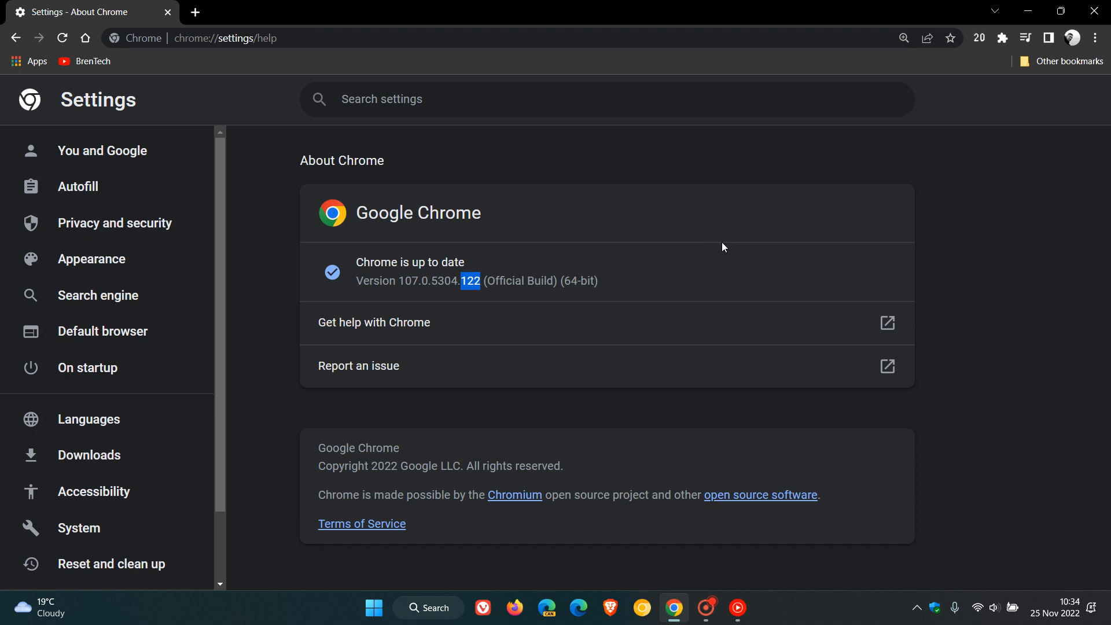
{"action": "mouse_move", "coordinate": [473, 305]}
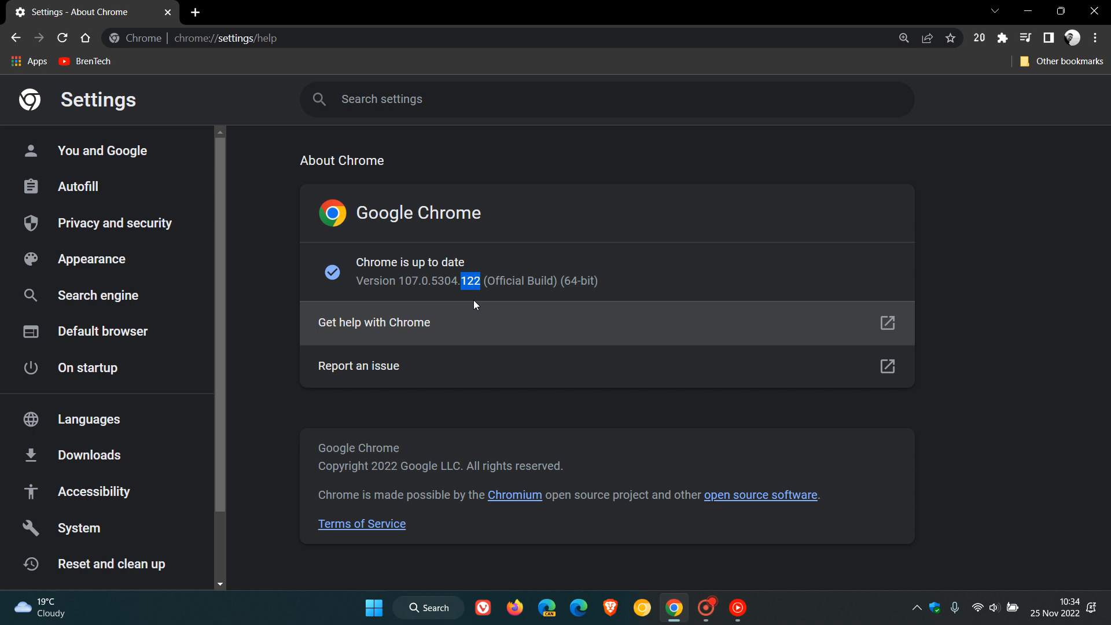
{"action": "mouse_move", "coordinate": [473, 296]}
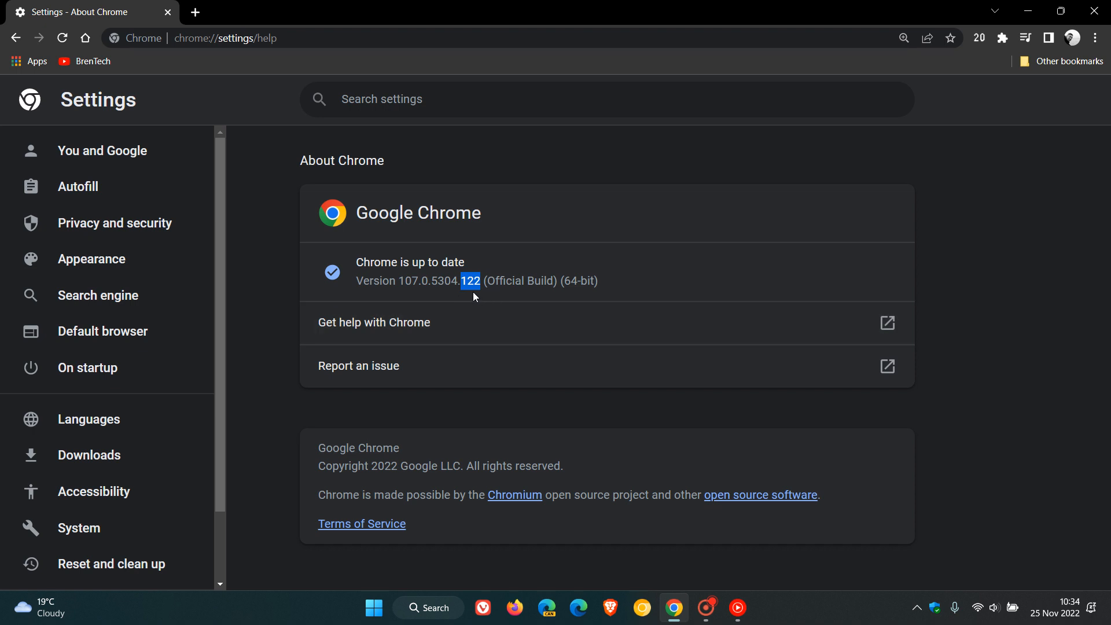
{"action": "mouse_move", "coordinate": [692, 259]}
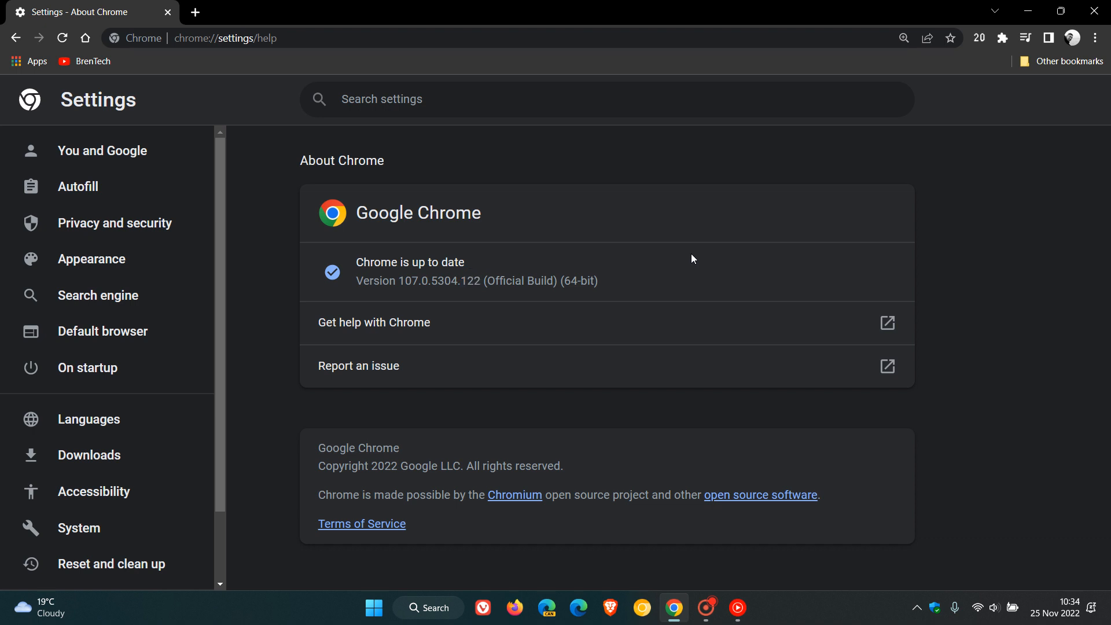
{"action": "mouse_move", "coordinate": [331, 213]}
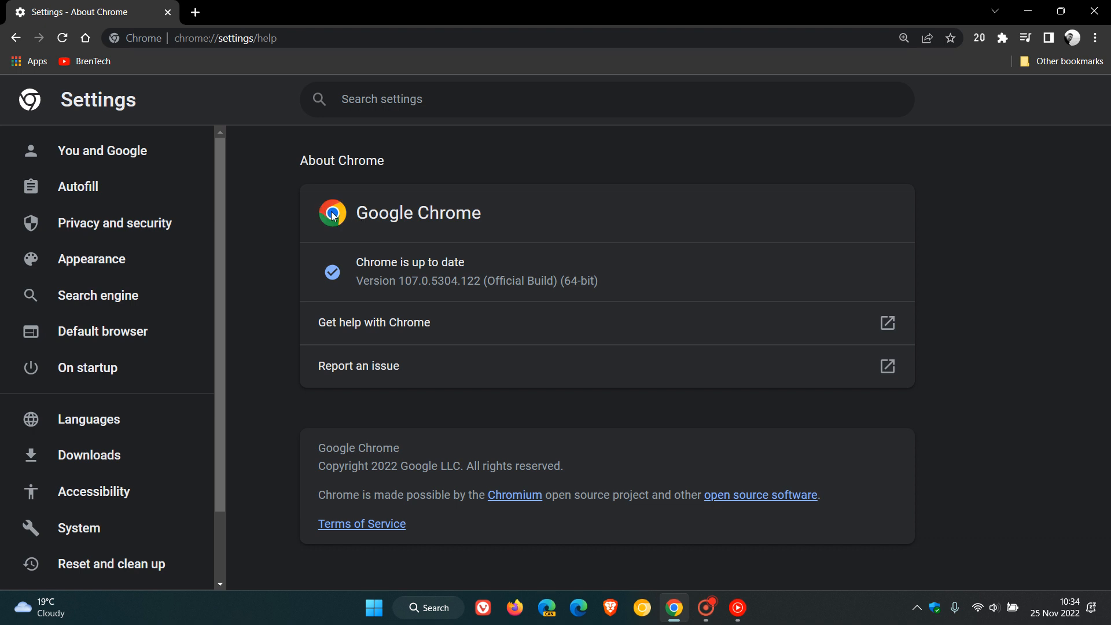
{"action": "mouse_move", "coordinate": [660, 226]}
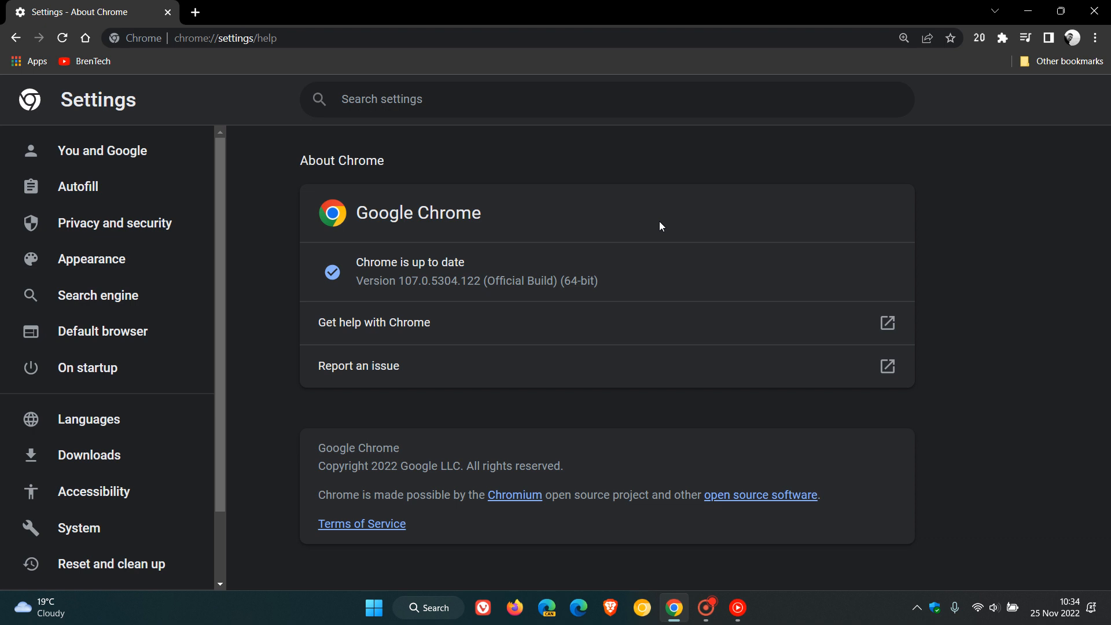
{"action": "mouse_move", "coordinate": [322, 215]}
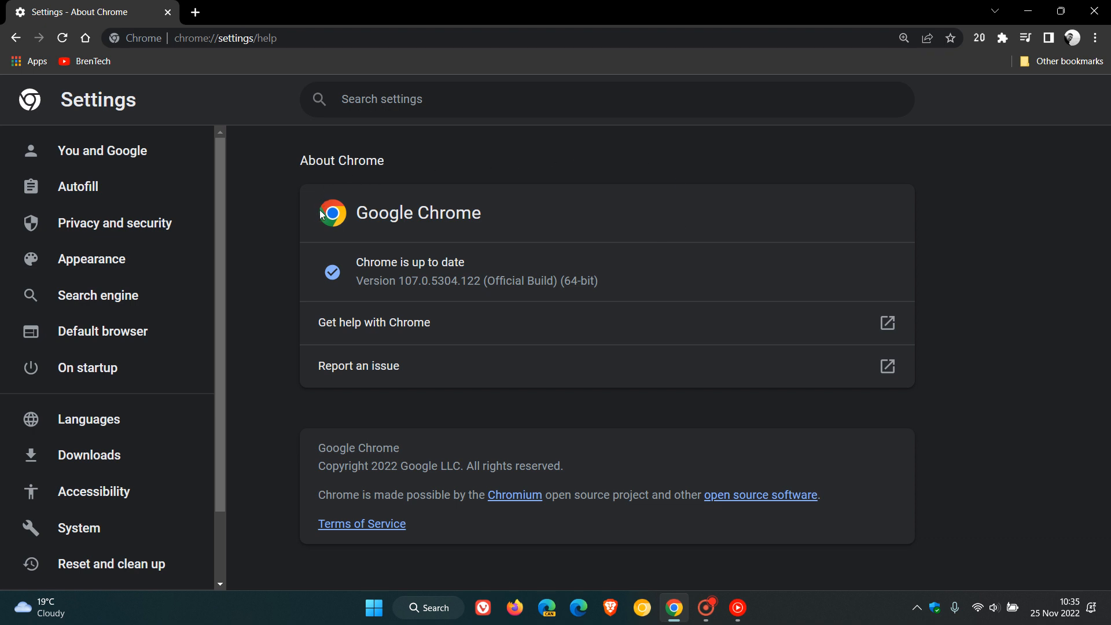
{"action": "mouse_move", "coordinate": [686, 210]}
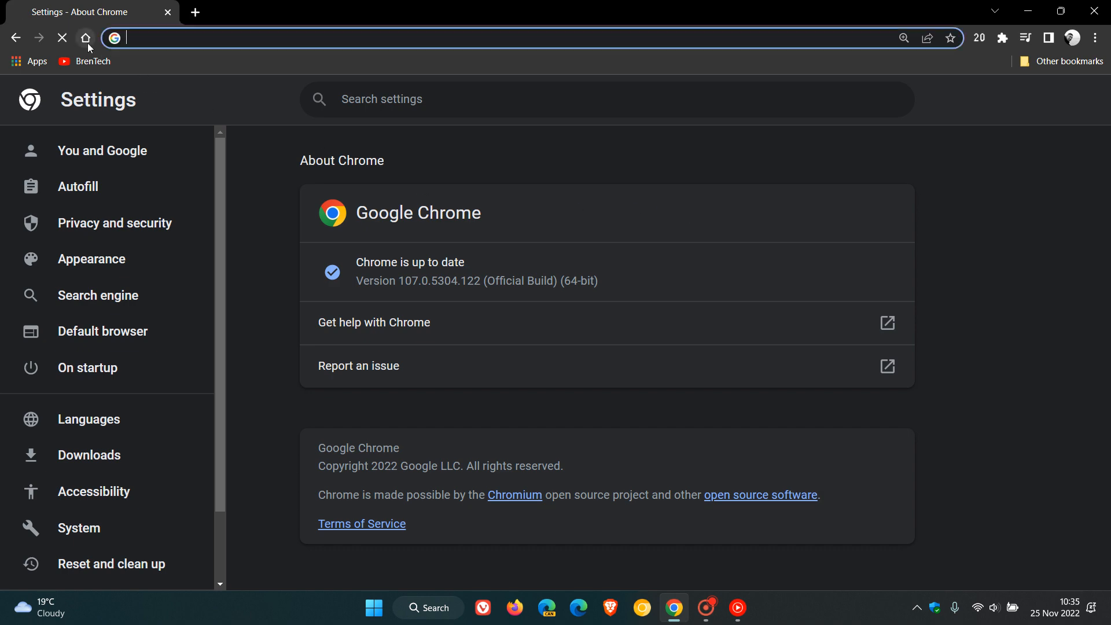
- Return from About Chrome to the desert-dunes New Tab page via the Home button
{"action": "left_click", "coordinate": [85, 38]}
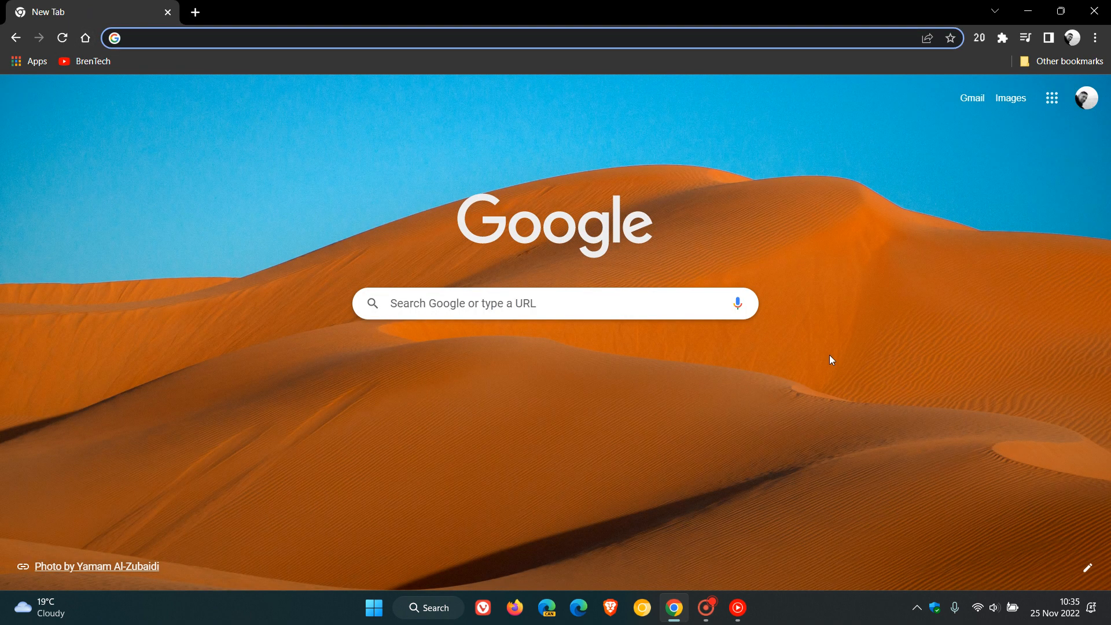
{"action": "mouse_move", "coordinate": [823, 364]}
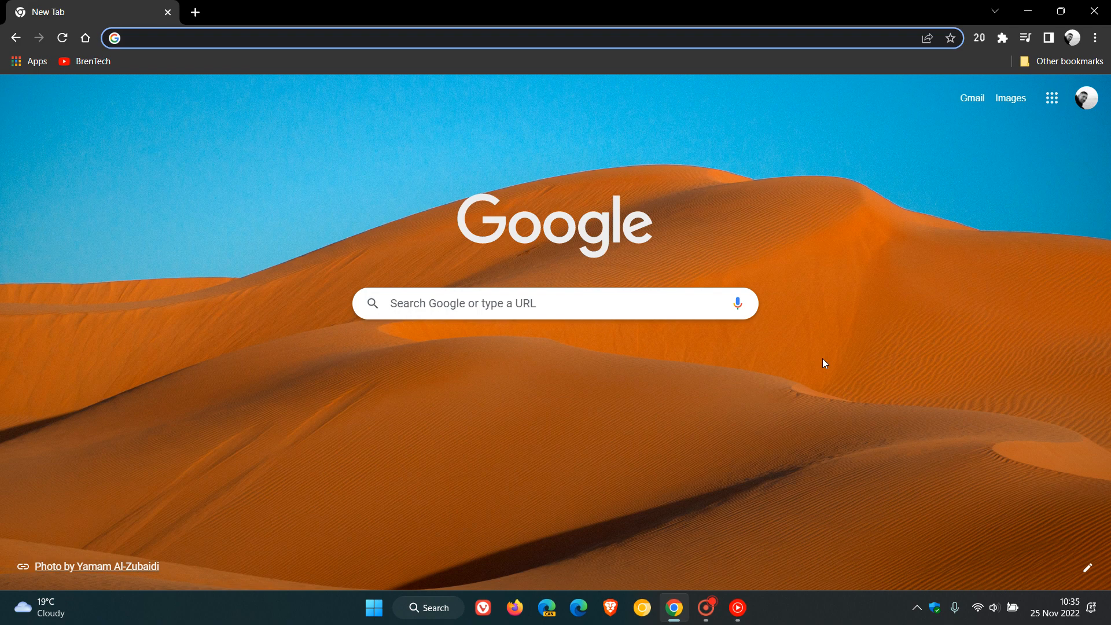
{"action": "mouse_move", "coordinate": [596, 572]}
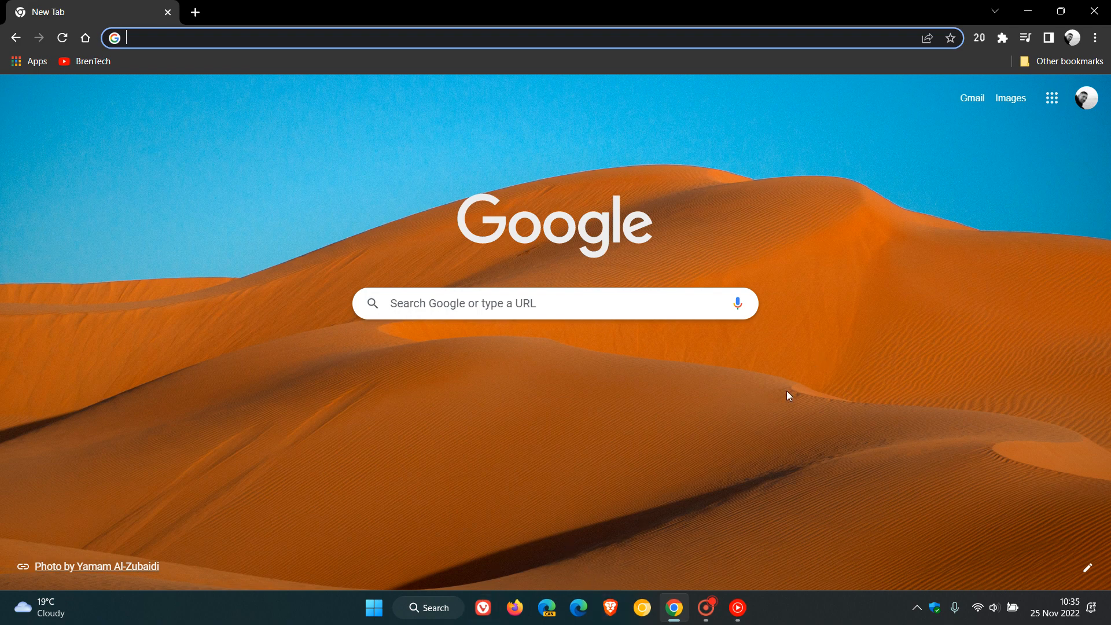
{"action": "mouse_move", "coordinate": [725, 398]}
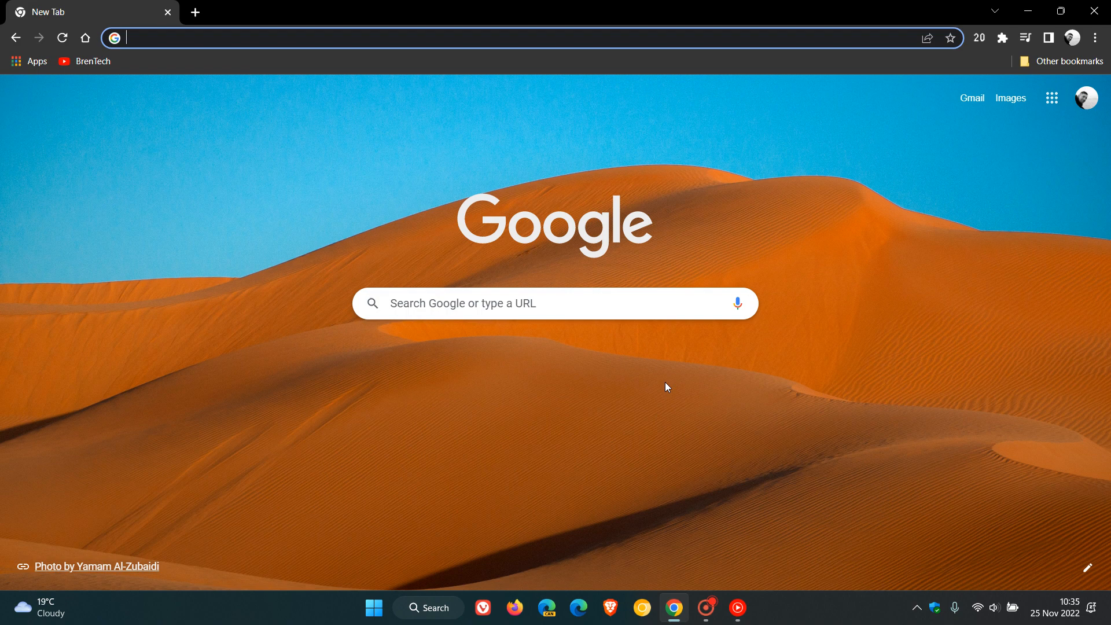
{"action": "mouse_move", "coordinate": [731, 376]}
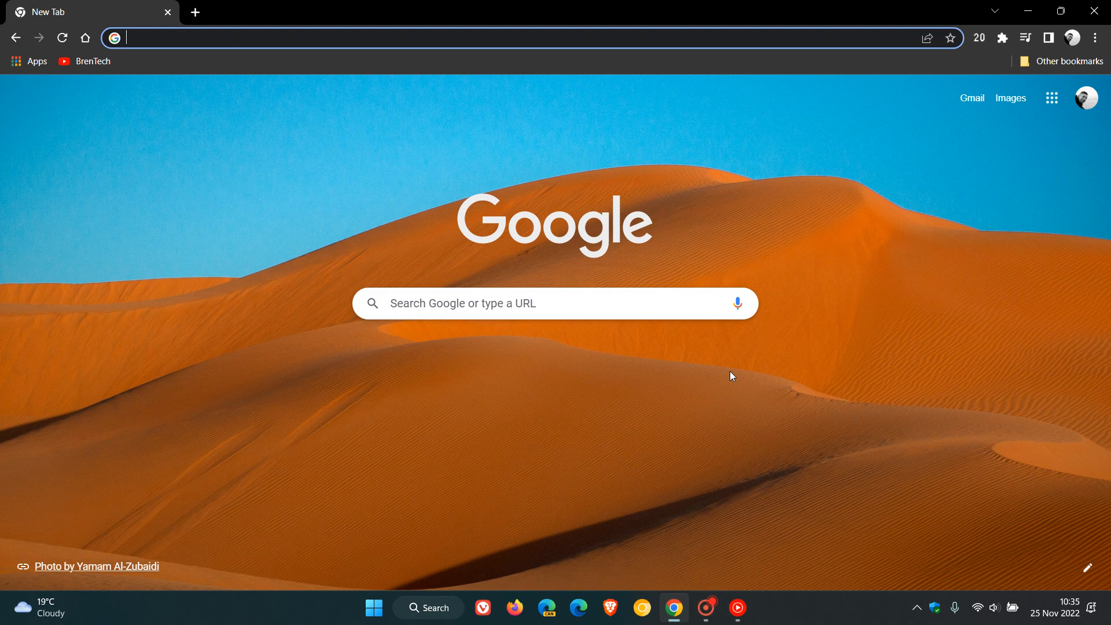
{"action": "mouse_move", "coordinate": [685, 360]}
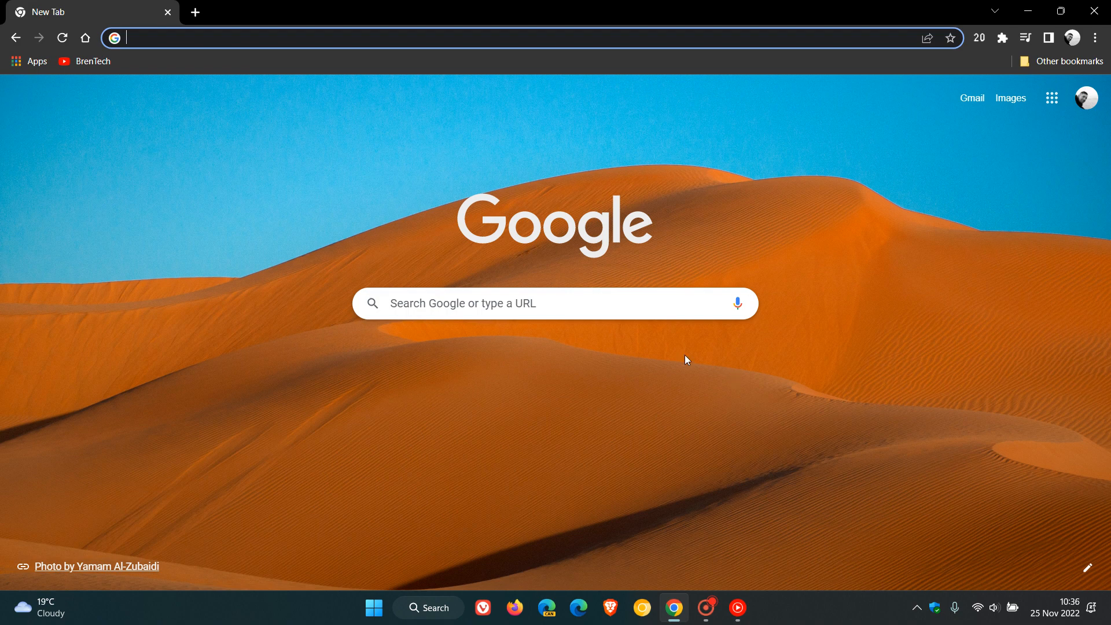
{"action": "mouse_move", "coordinate": [515, 608]}
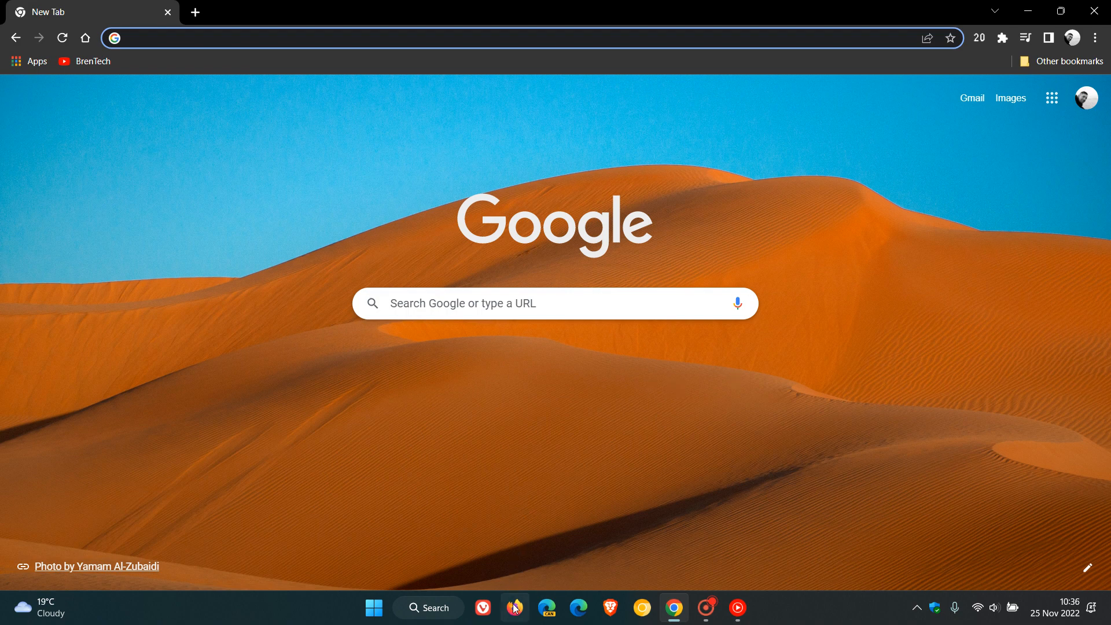
{"action": "mouse_move", "coordinate": [311, 227]}
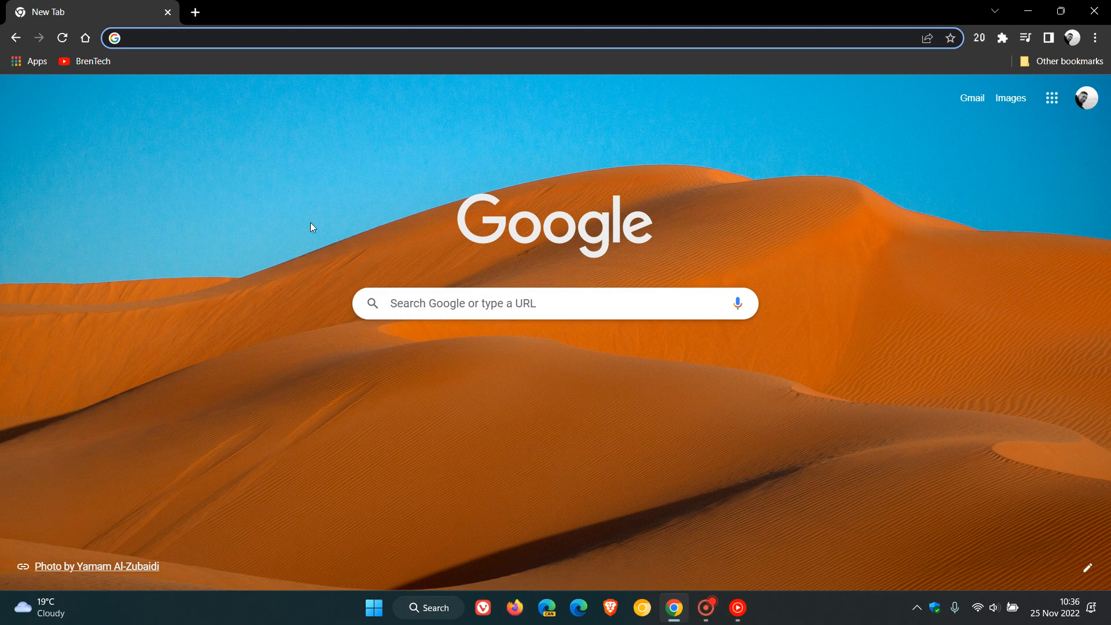
{"action": "mouse_move", "coordinate": [722, 388]}
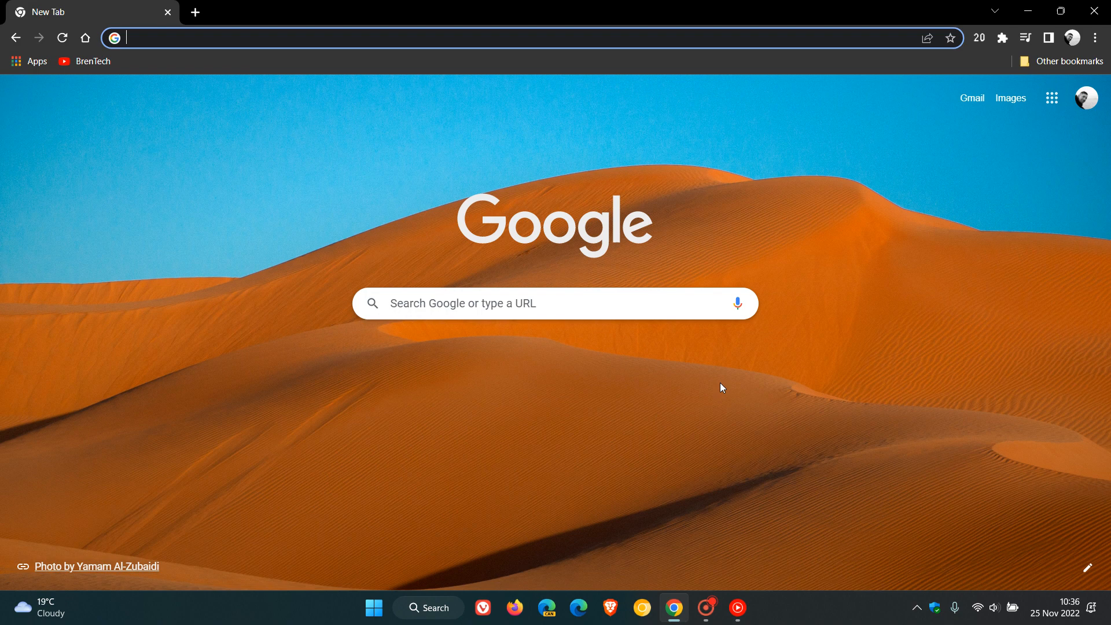
{"action": "left_click", "coordinate": [1096, 38]}
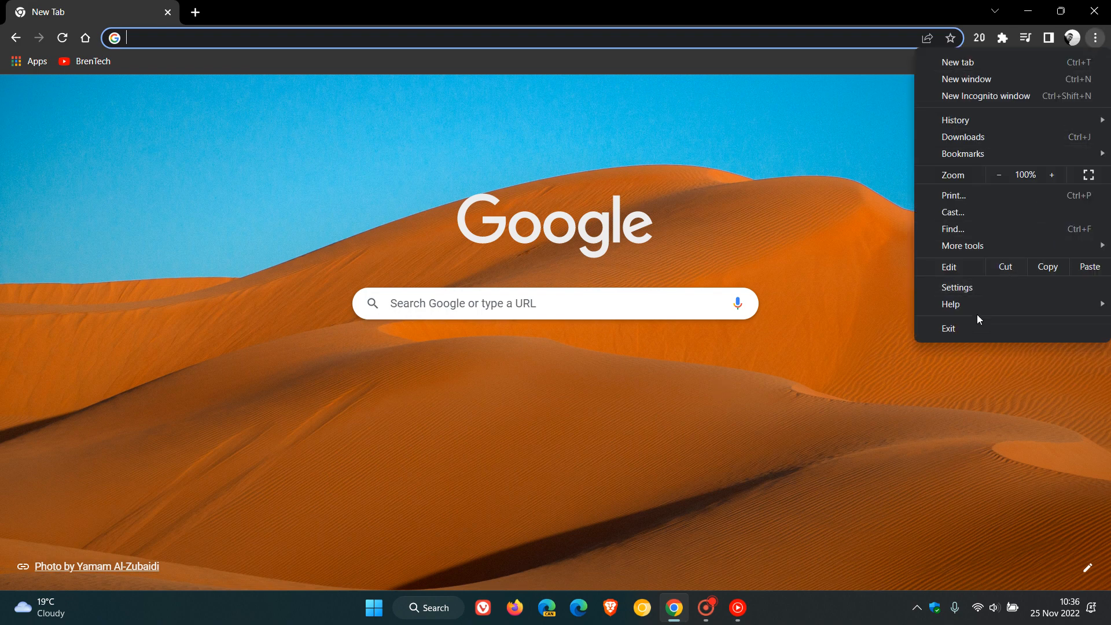
{"action": "left_click", "coordinate": [950, 304]}
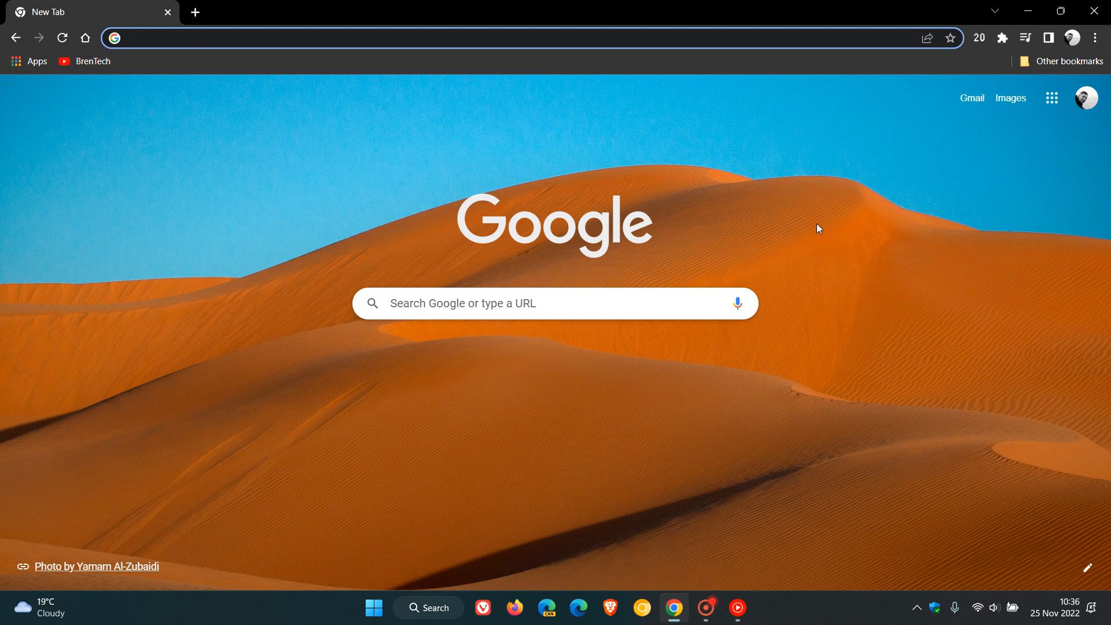
{"action": "mouse_move", "coordinate": [707, 198]}
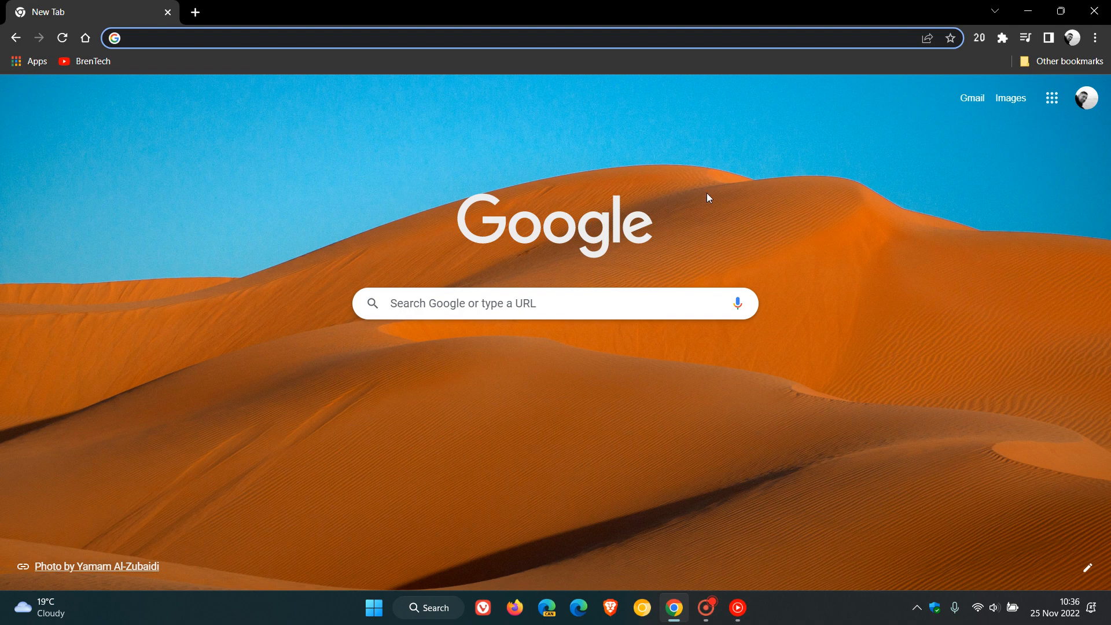
{"action": "mouse_move", "coordinate": [862, 388]}
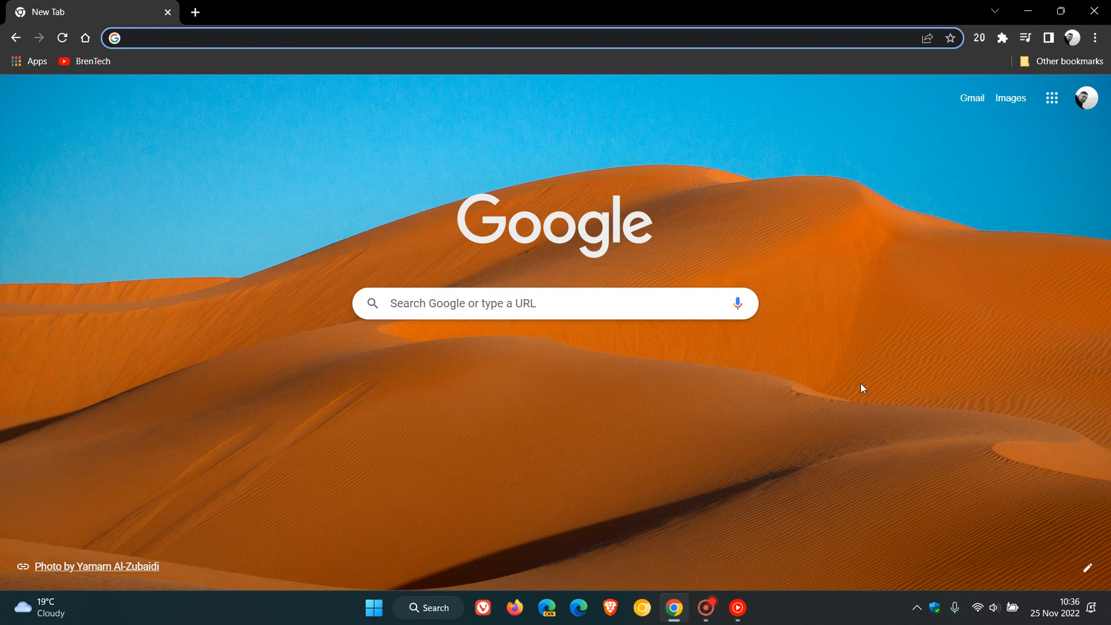
{"action": "left_click", "coordinate": [1054, 612]}
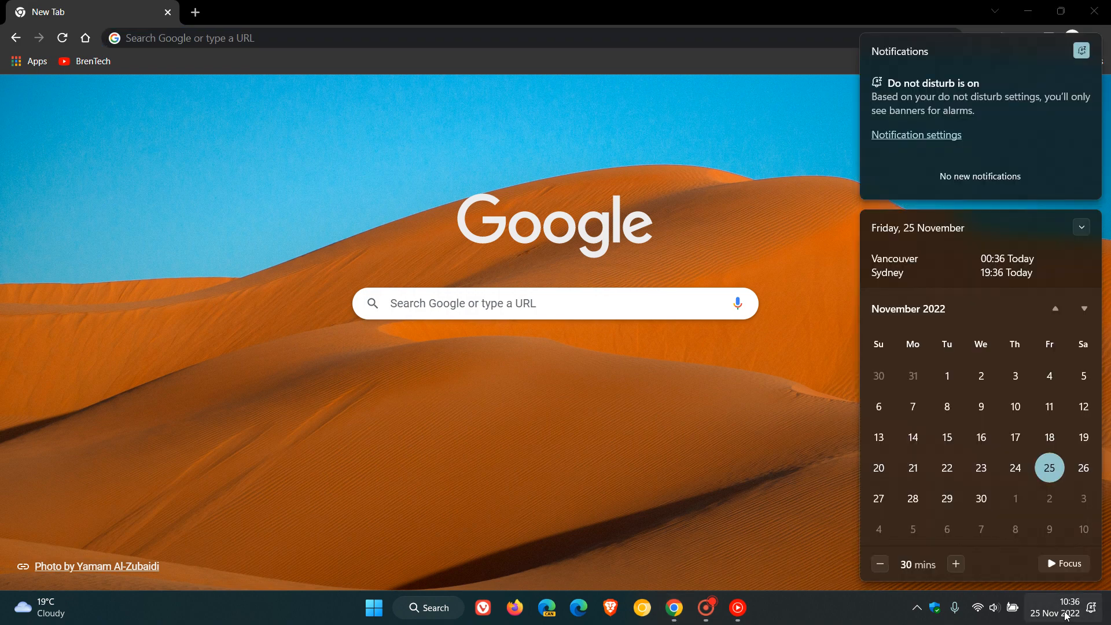
{"action": "mouse_move", "coordinate": [947, 498]}
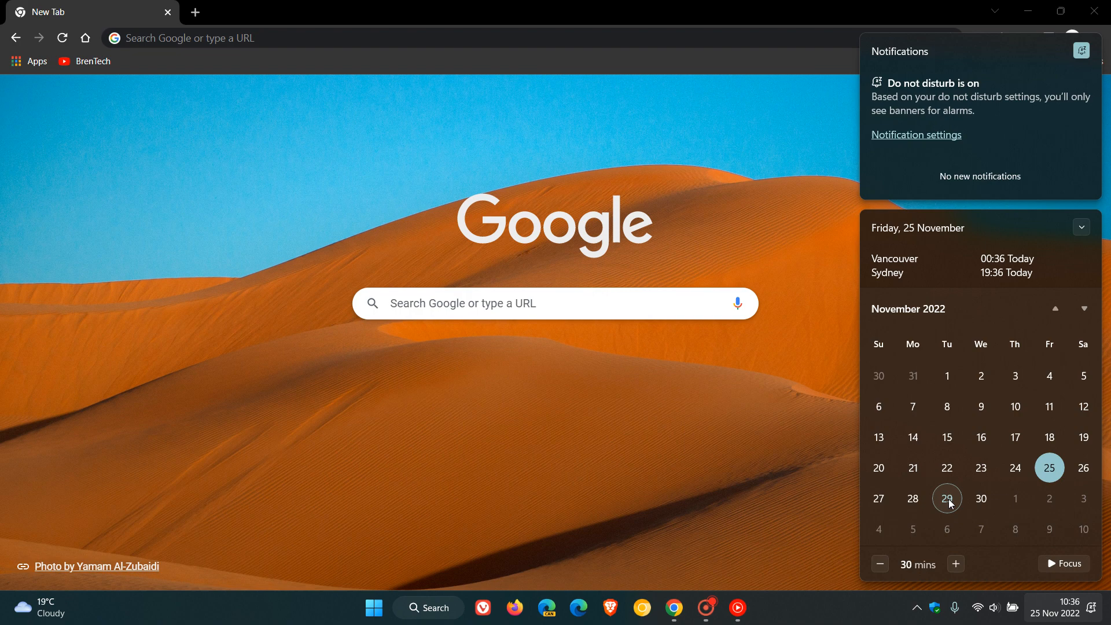
{"action": "mouse_move", "coordinate": [982, 498]}
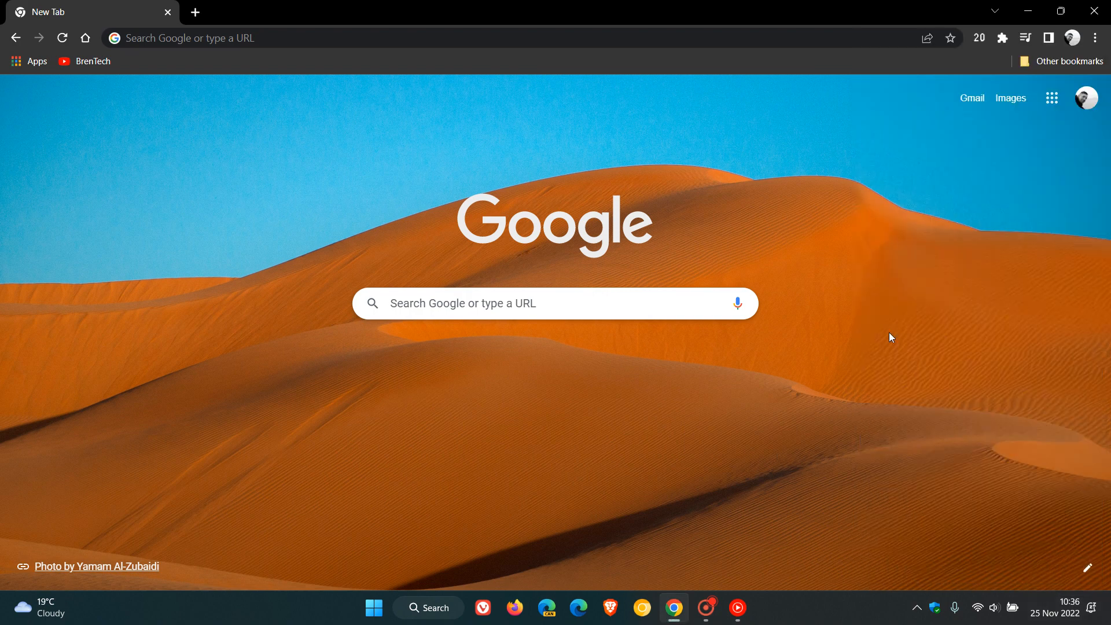
{"action": "mouse_move", "coordinate": [743, 390]}
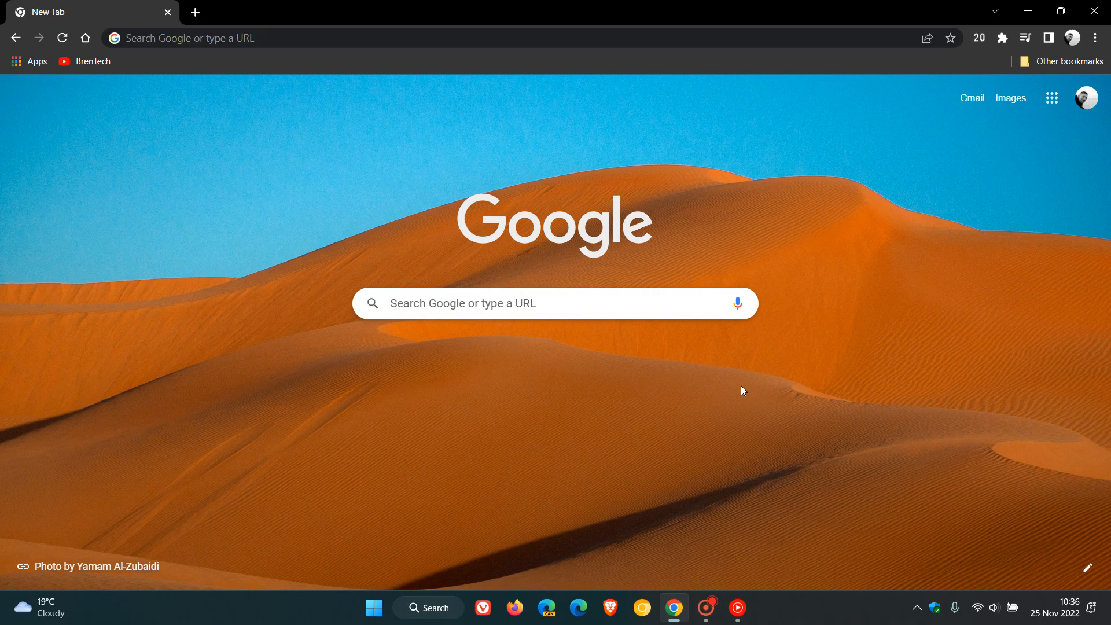